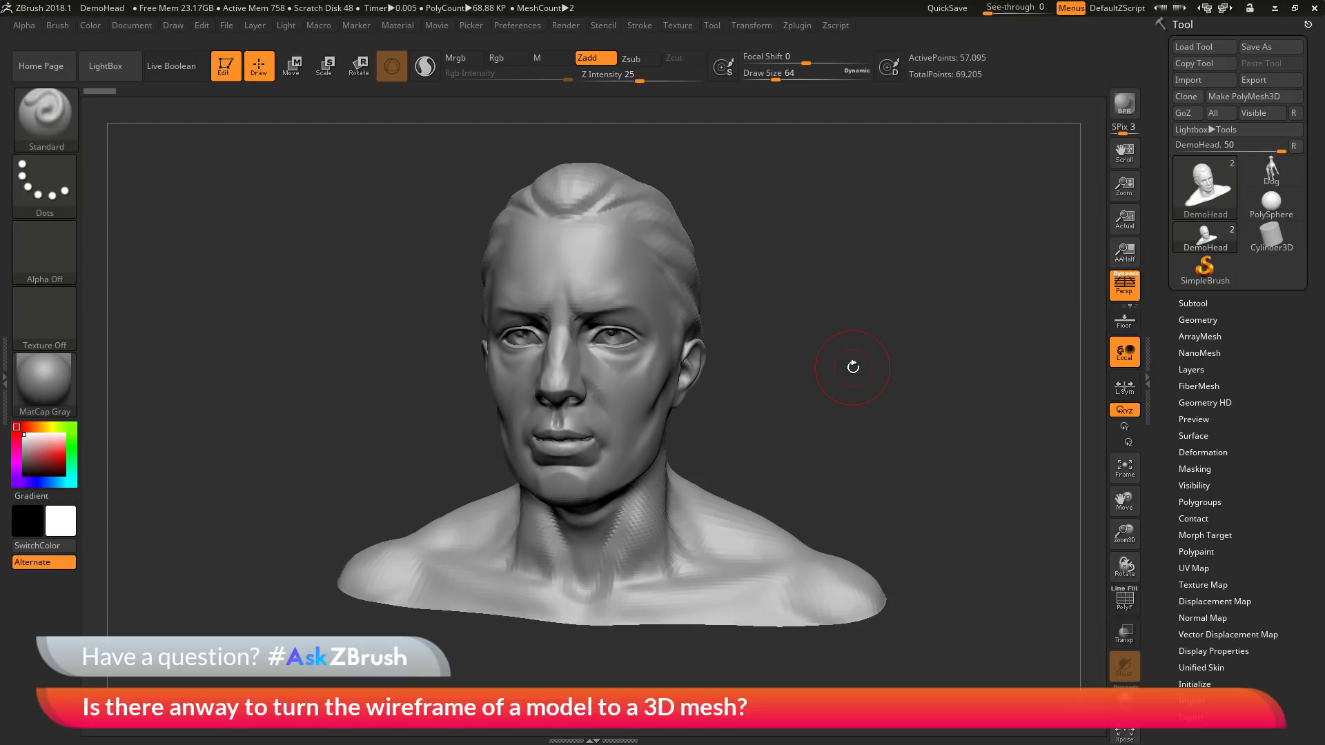
{"action": "mouse_move", "coordinate": [863, 378]}
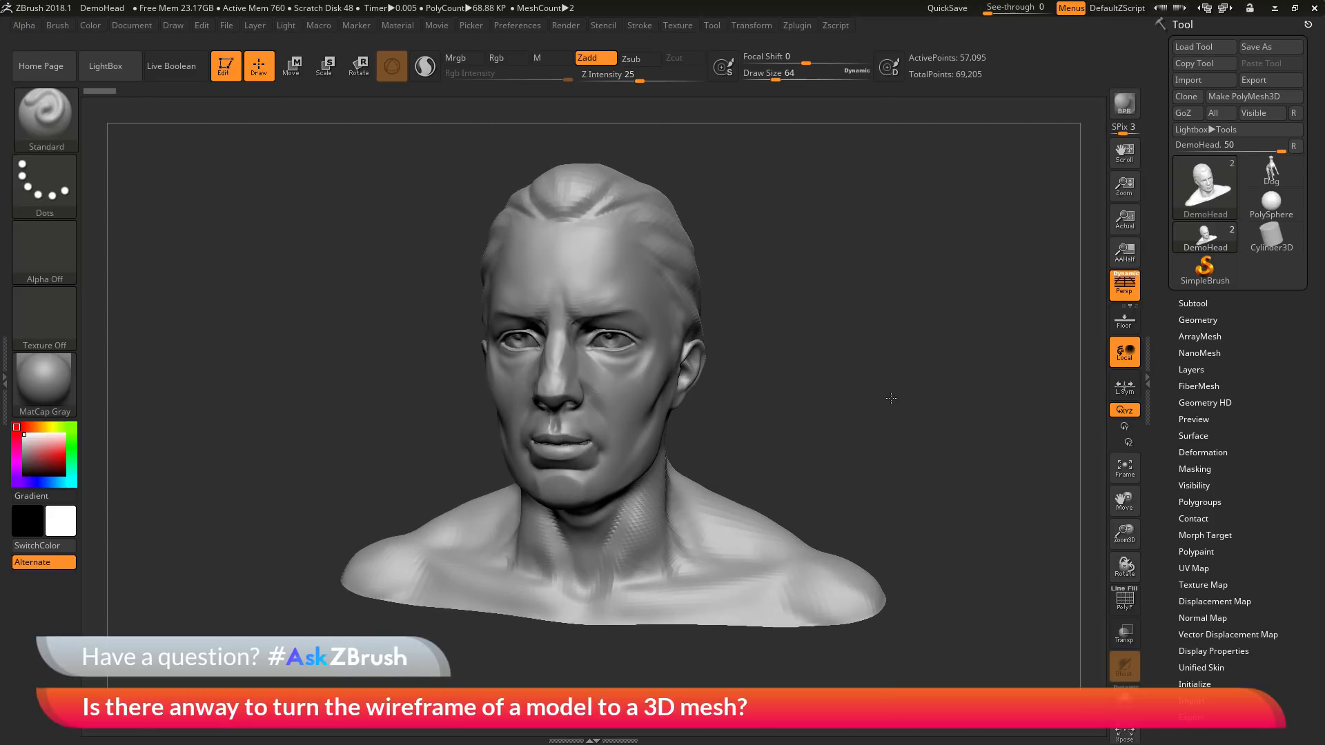
{"action": "mouse_move", "coordinate": [889, 398]}
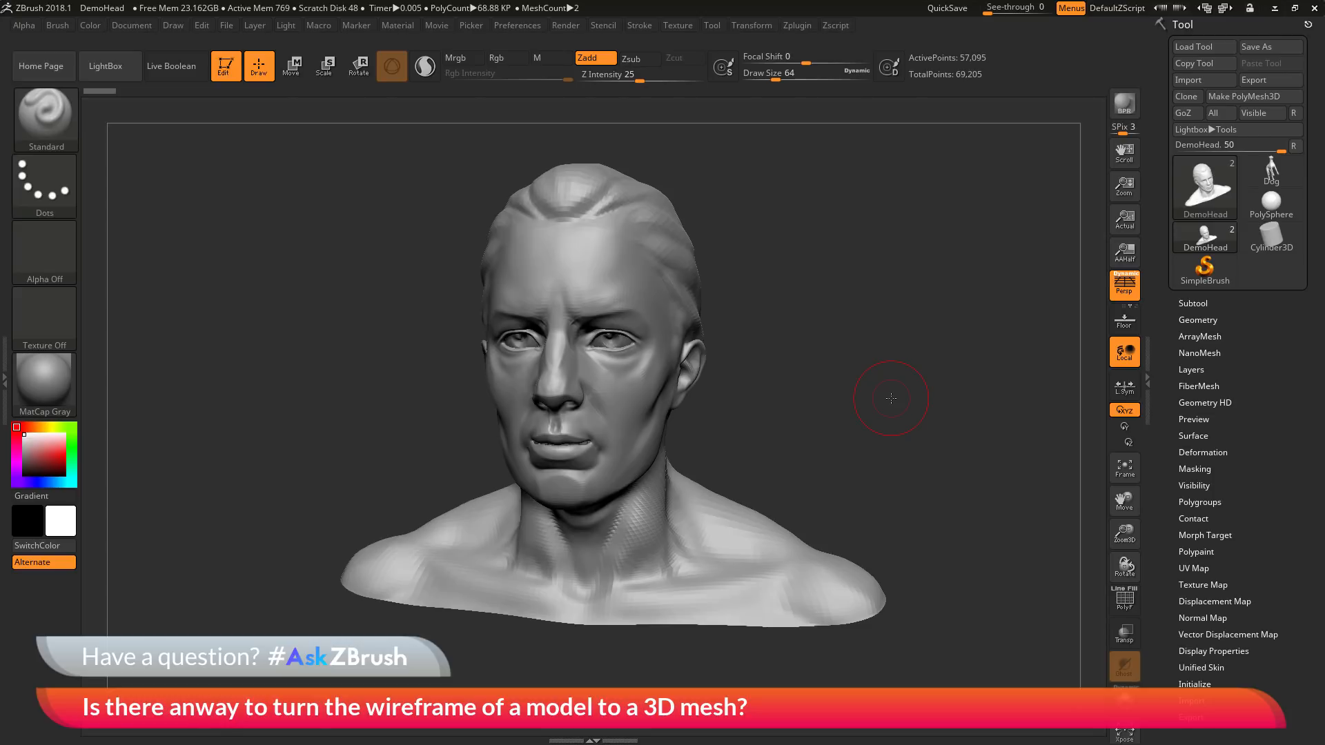
{"action": "mouse_move", "coordinate": [796, 409]}
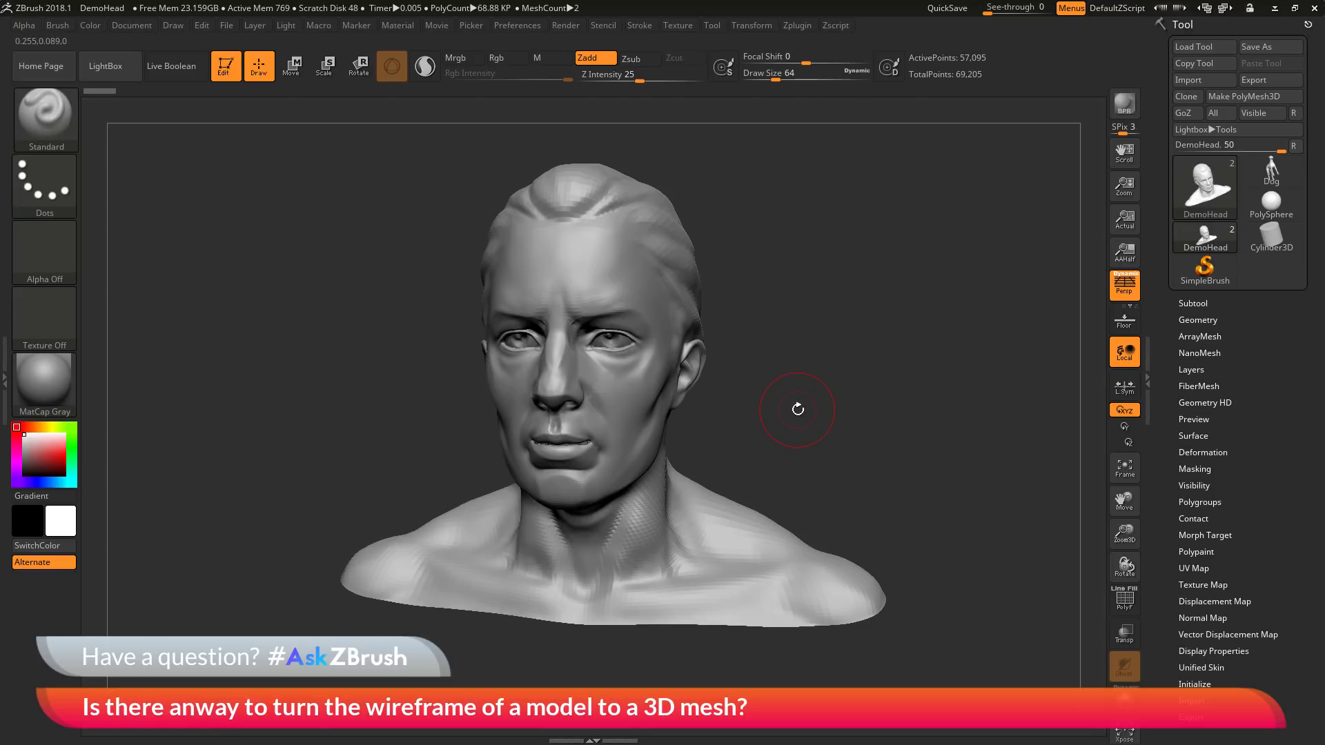
{"action": "mouse_move", "coordinate": [817, 366]}
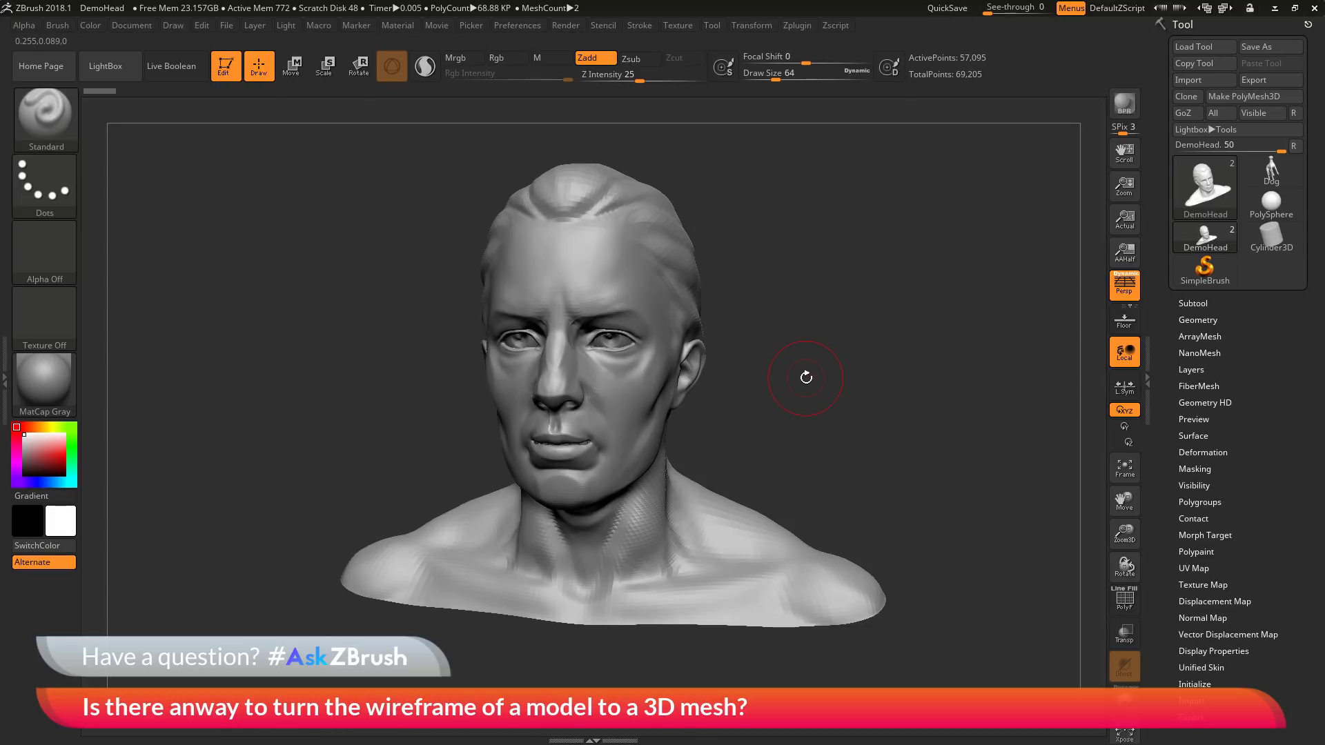
{"action": "mouse_move", "coordinate": [814, 396]}
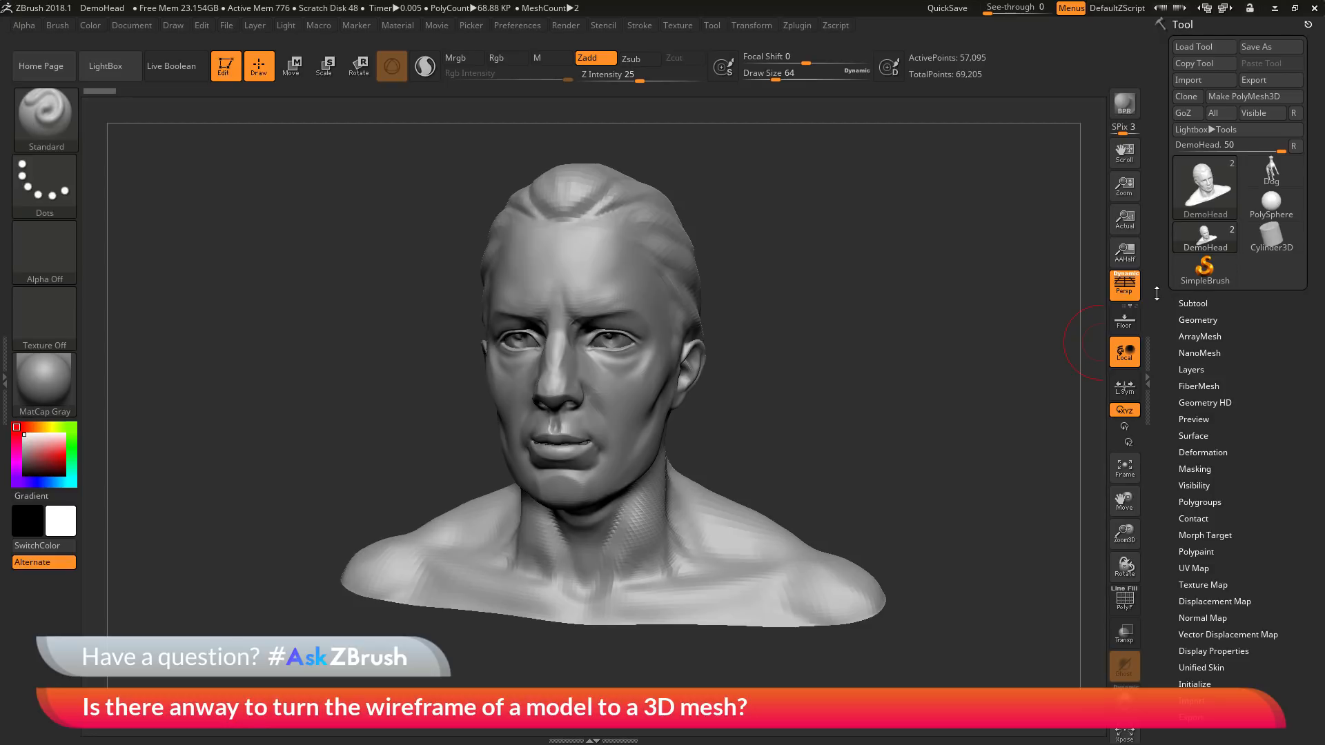
Lower the DemoHead to SDiv 1 and turn on the PolyF wireframe display
{"action": "left_click", "coordinate": [1197, 321]}
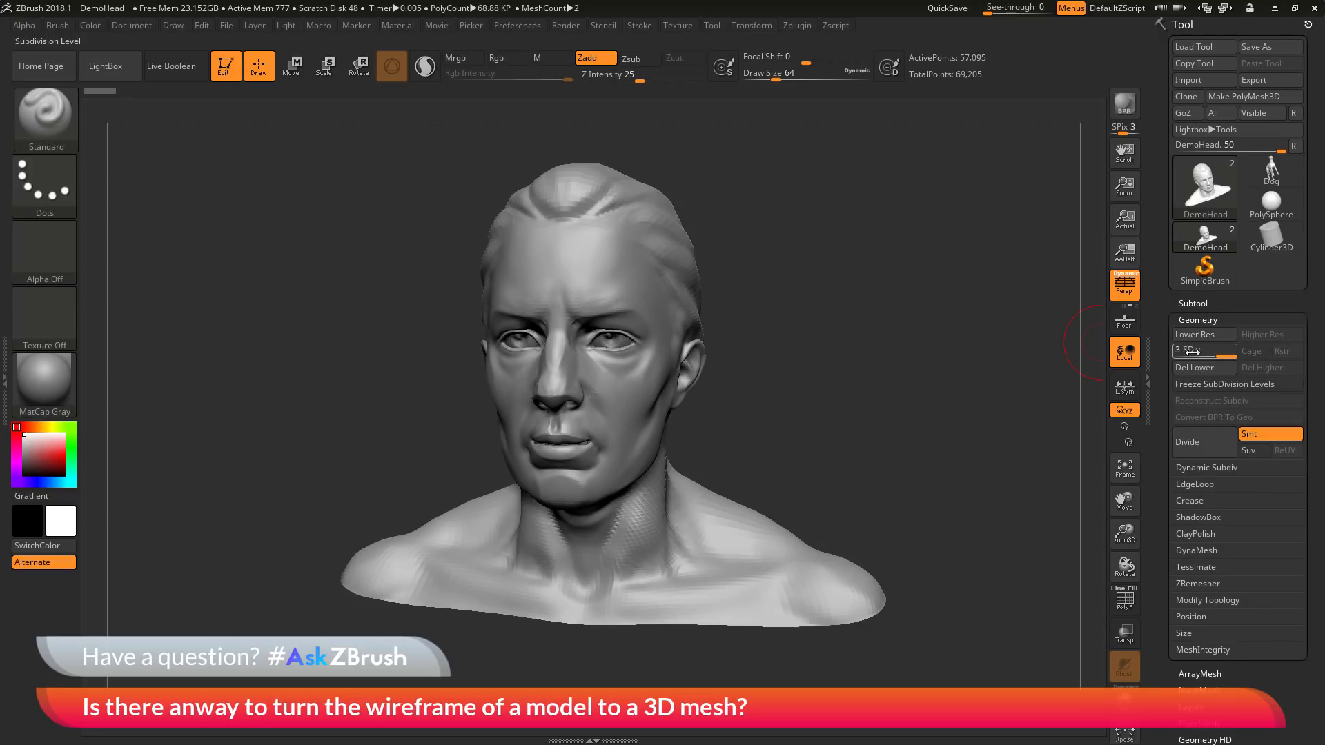
{"action": "left_click", "coordinate": [1192, 334]}
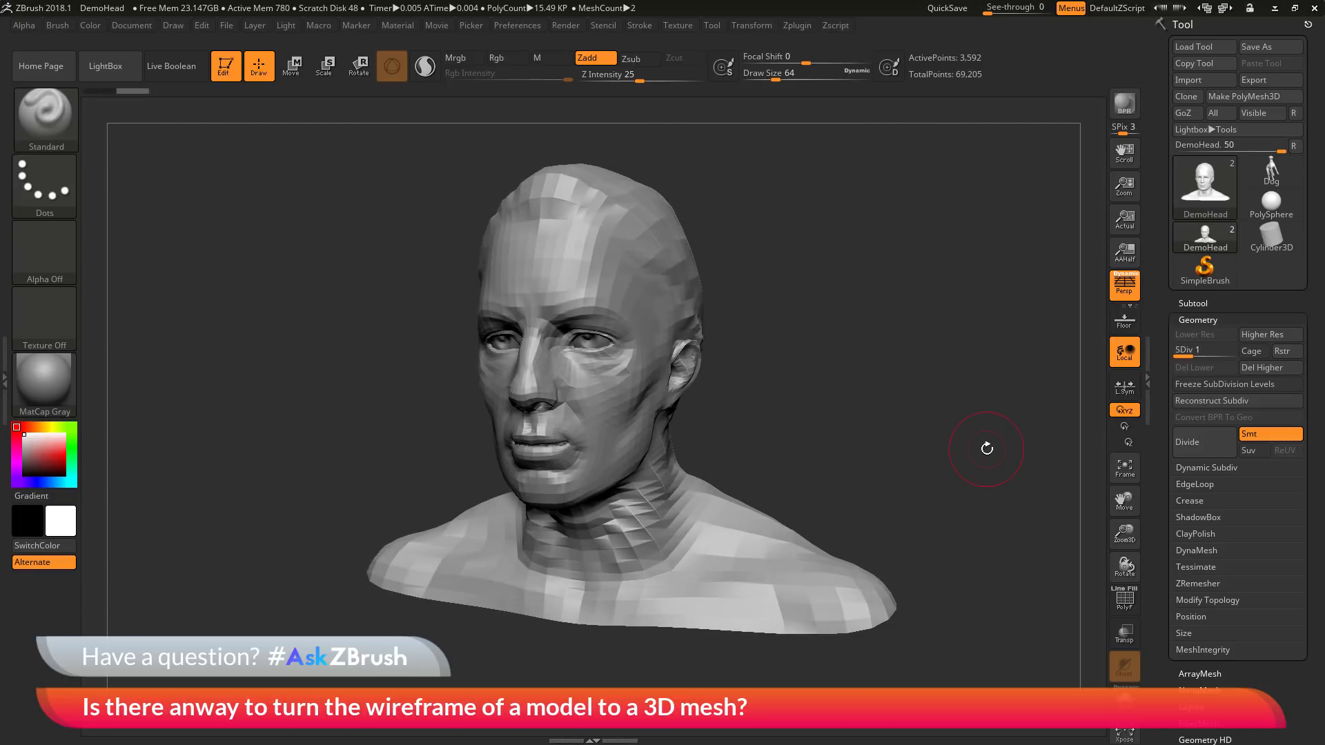
{"action": "mouse_move", "coordinate": [1124, 600]}
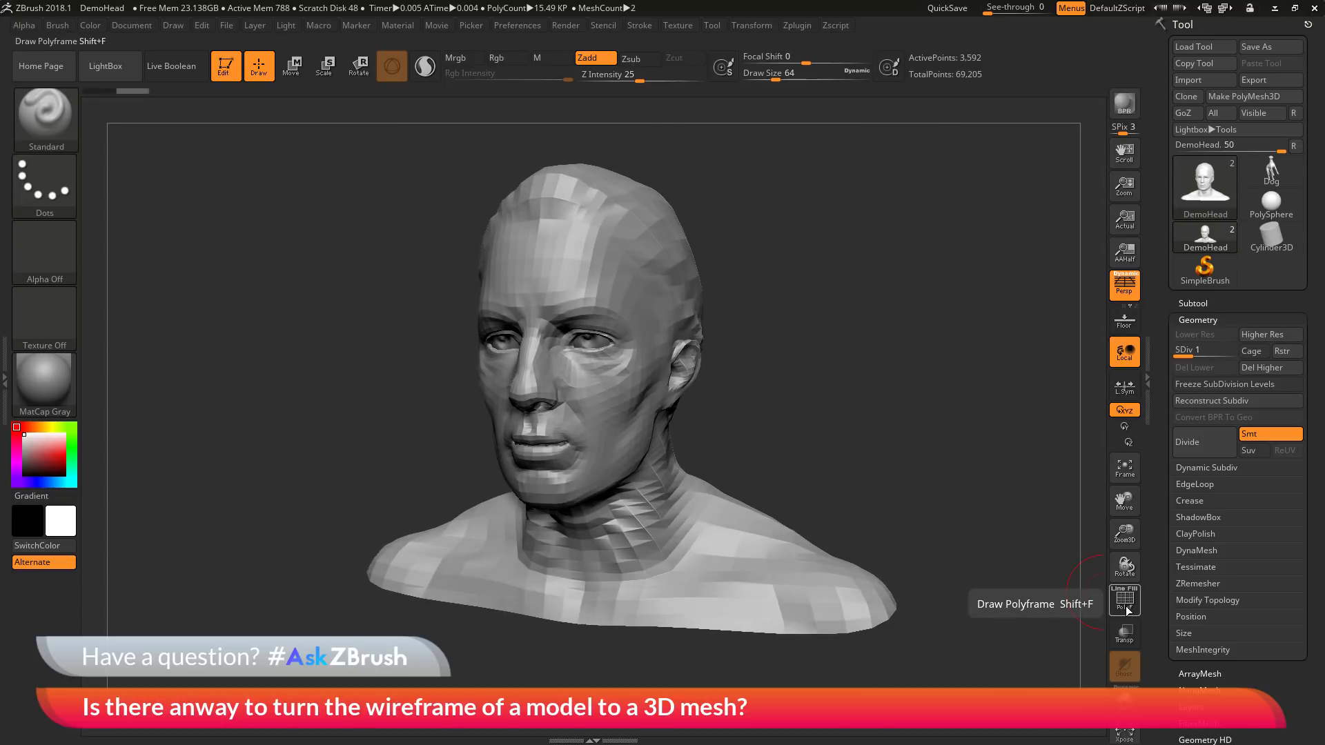
{"action": "left_click", "coordinate": [1124, 599]}
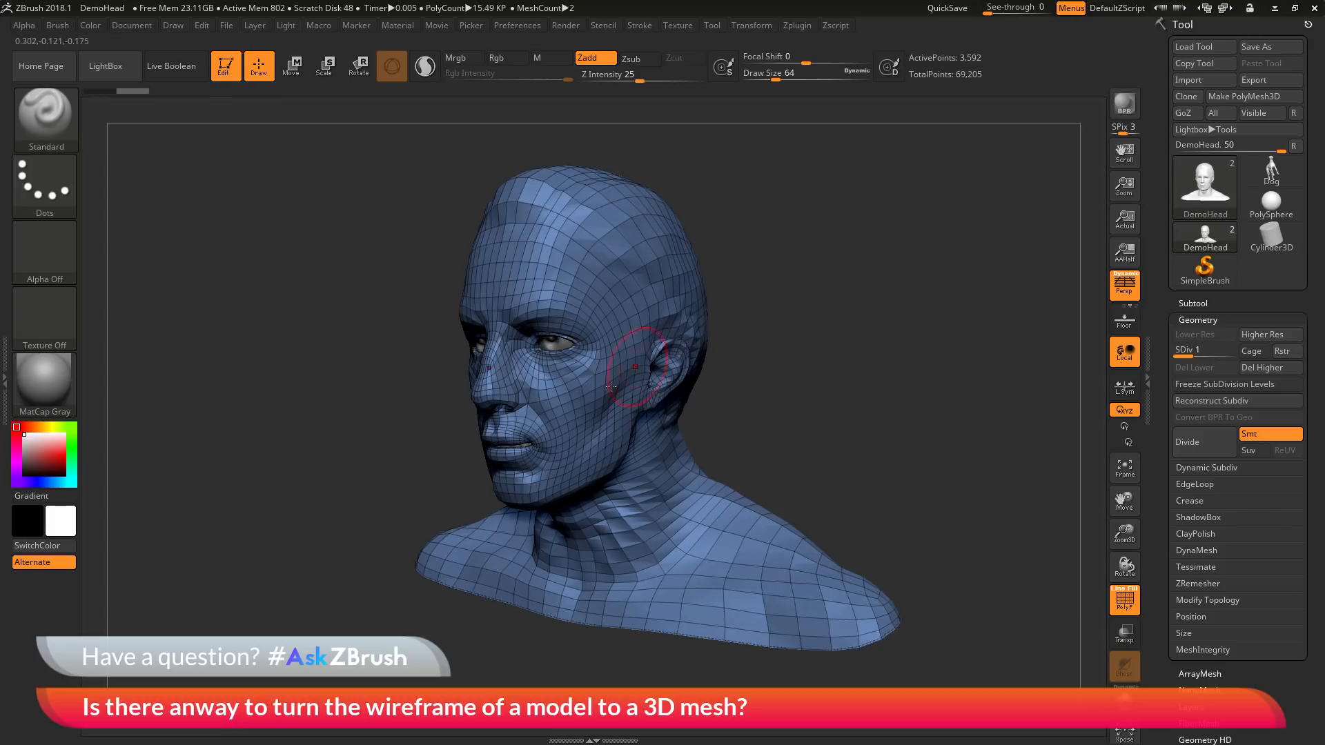
{"action": "mouse_move", "coordinate": [592, 330]}
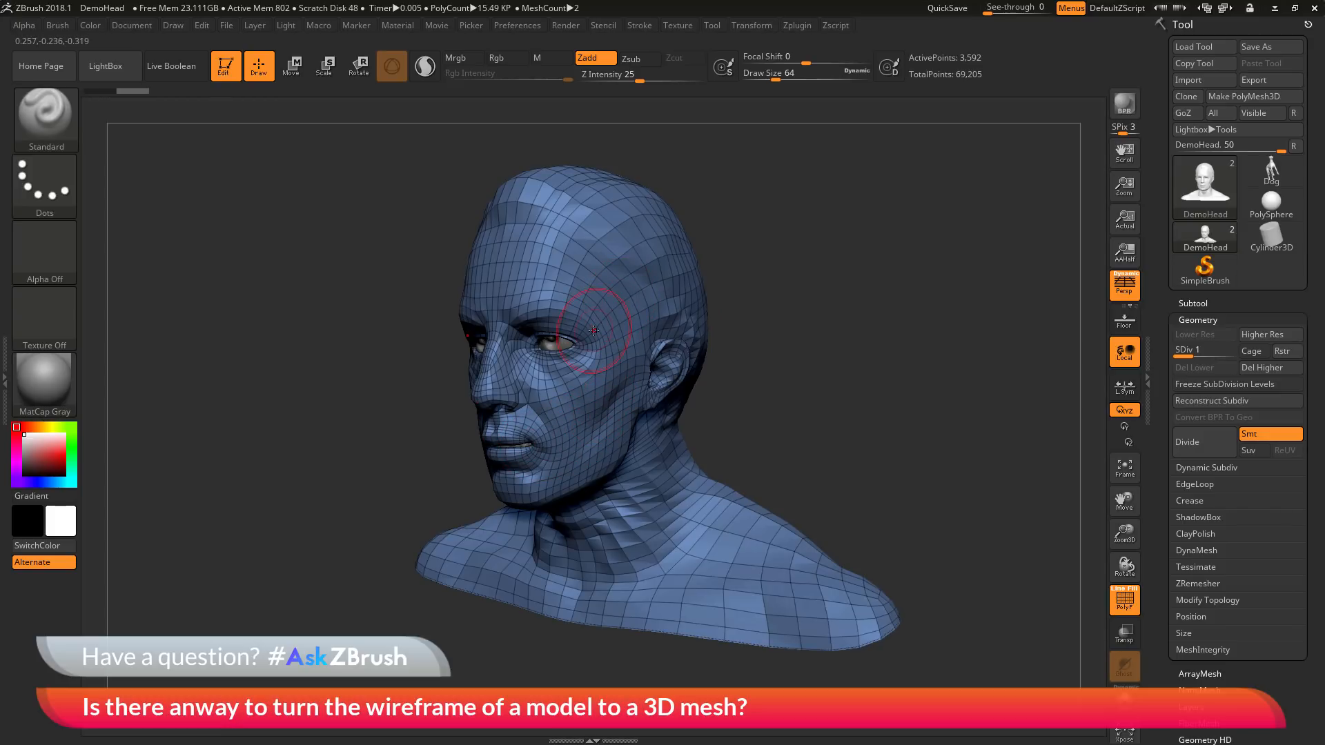
{"action": "mouse_move", "coordinate": [795, 341]}
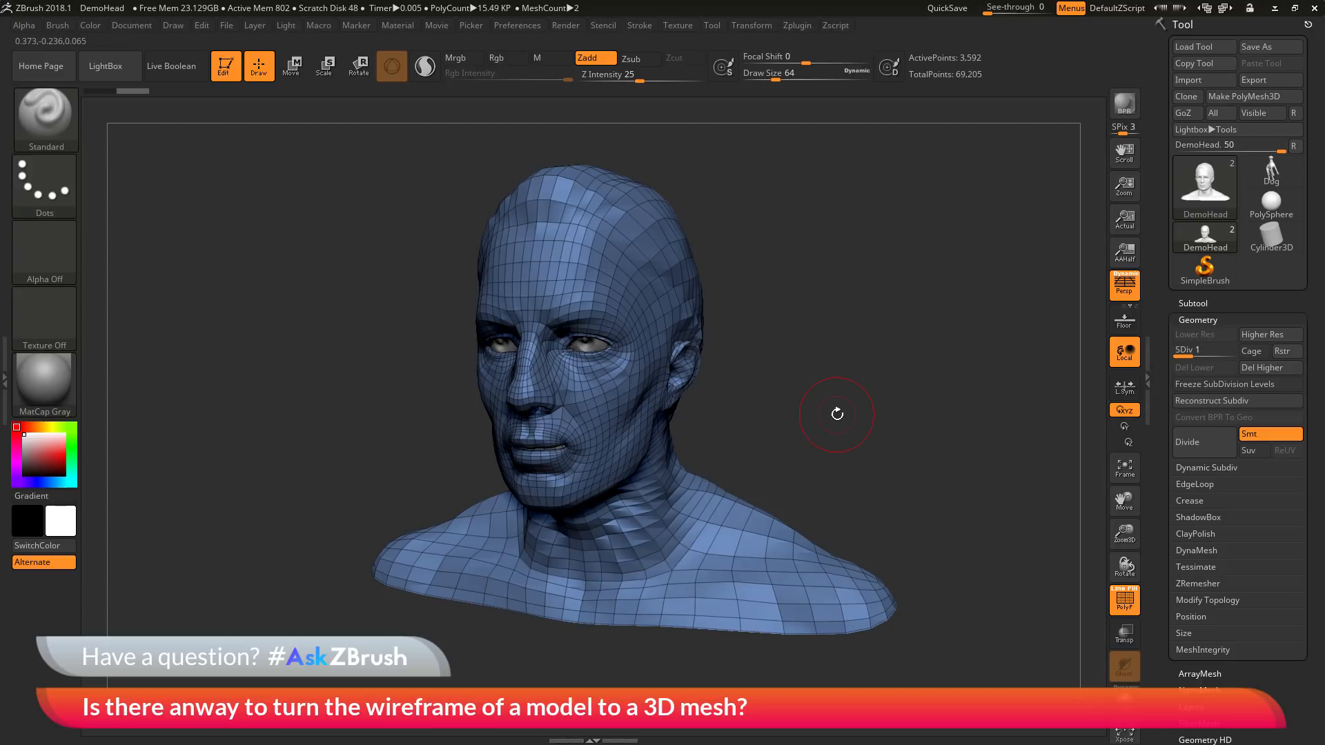
{"action": "mouse_move", "coordinate": [553, 478]}
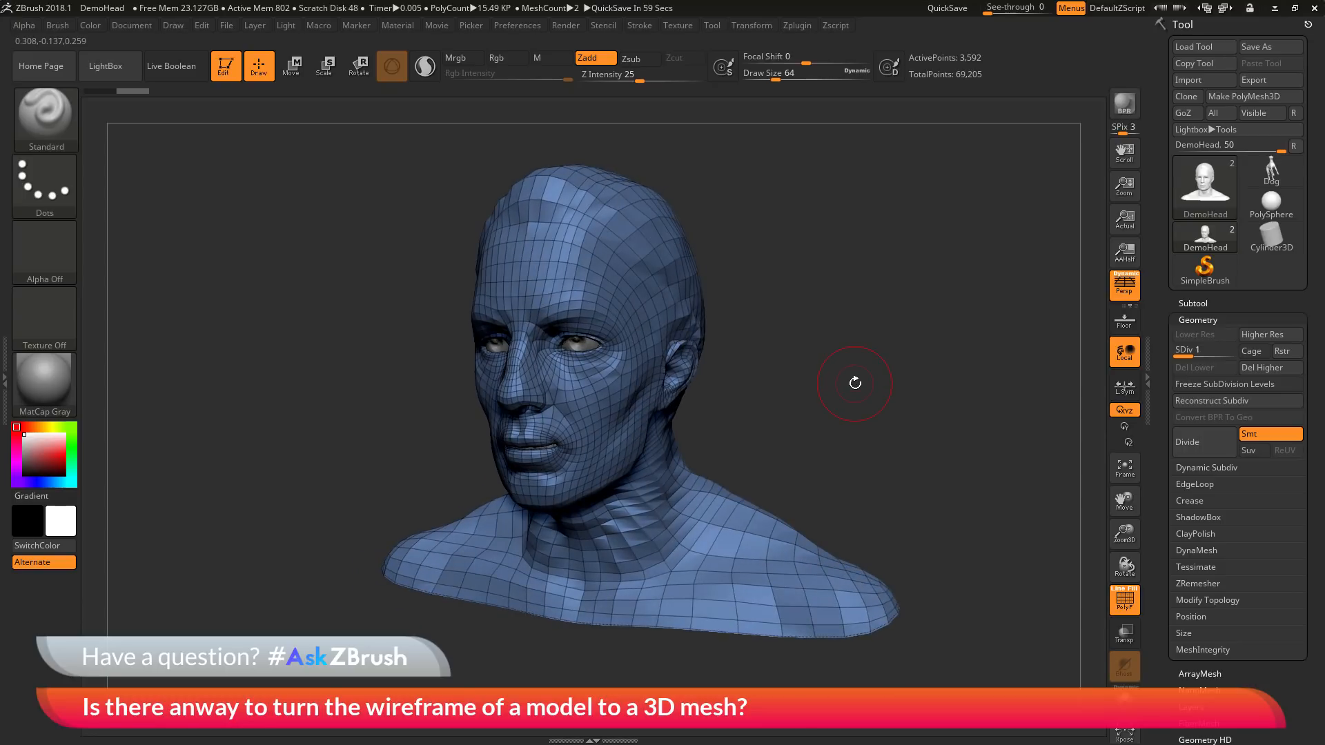
{"action": "mouse_move", "coordinate": [1111, 89]}
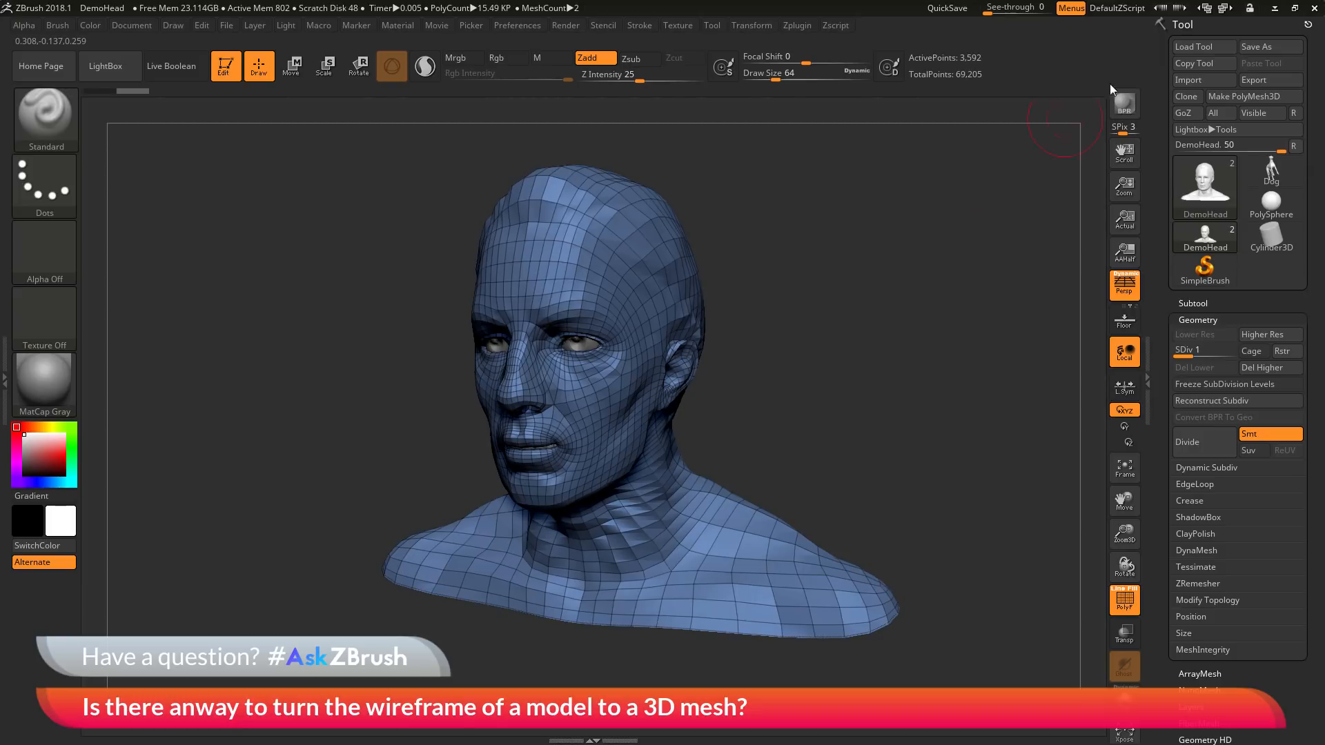
{"action": "mouse_move", "coordinate": [1203, 319]}
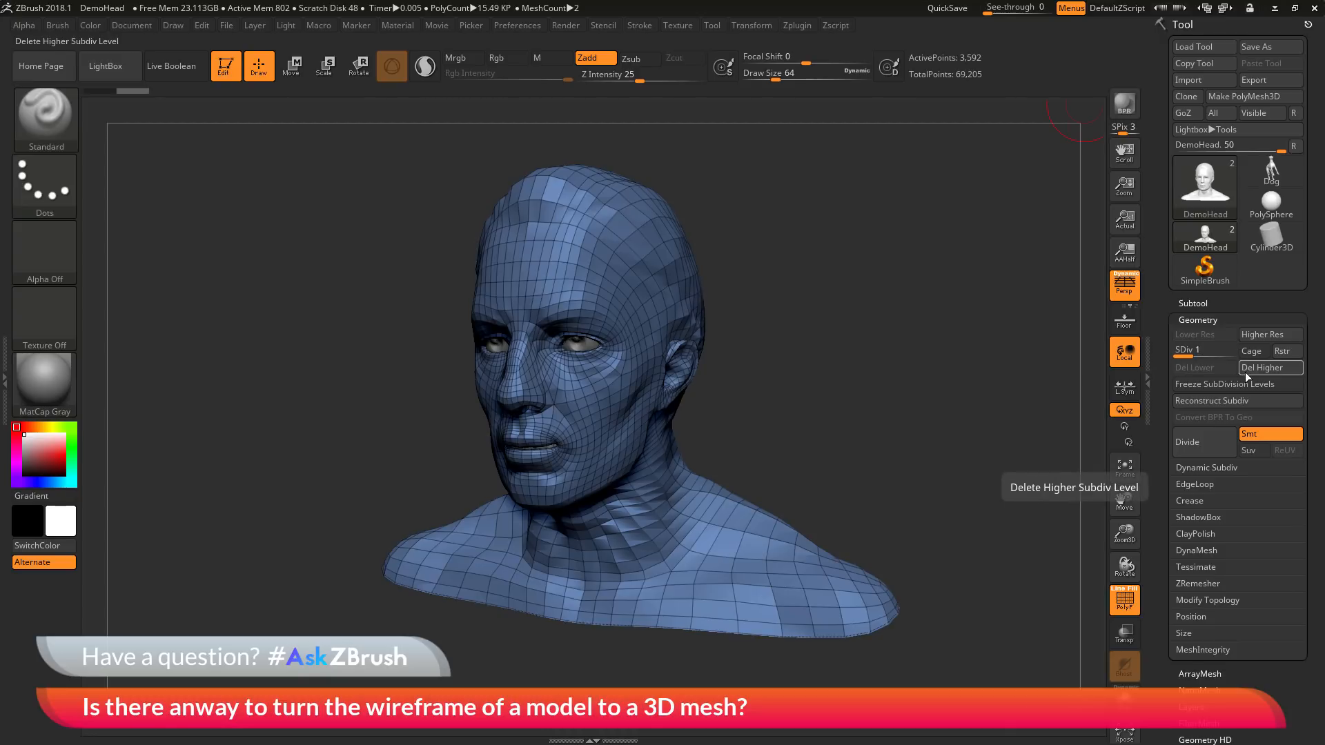
Delete the DemoHead's higher subdivision levels, leaving only the base mesh
{"action": "left_click", "coordinate": [1268, 366]}
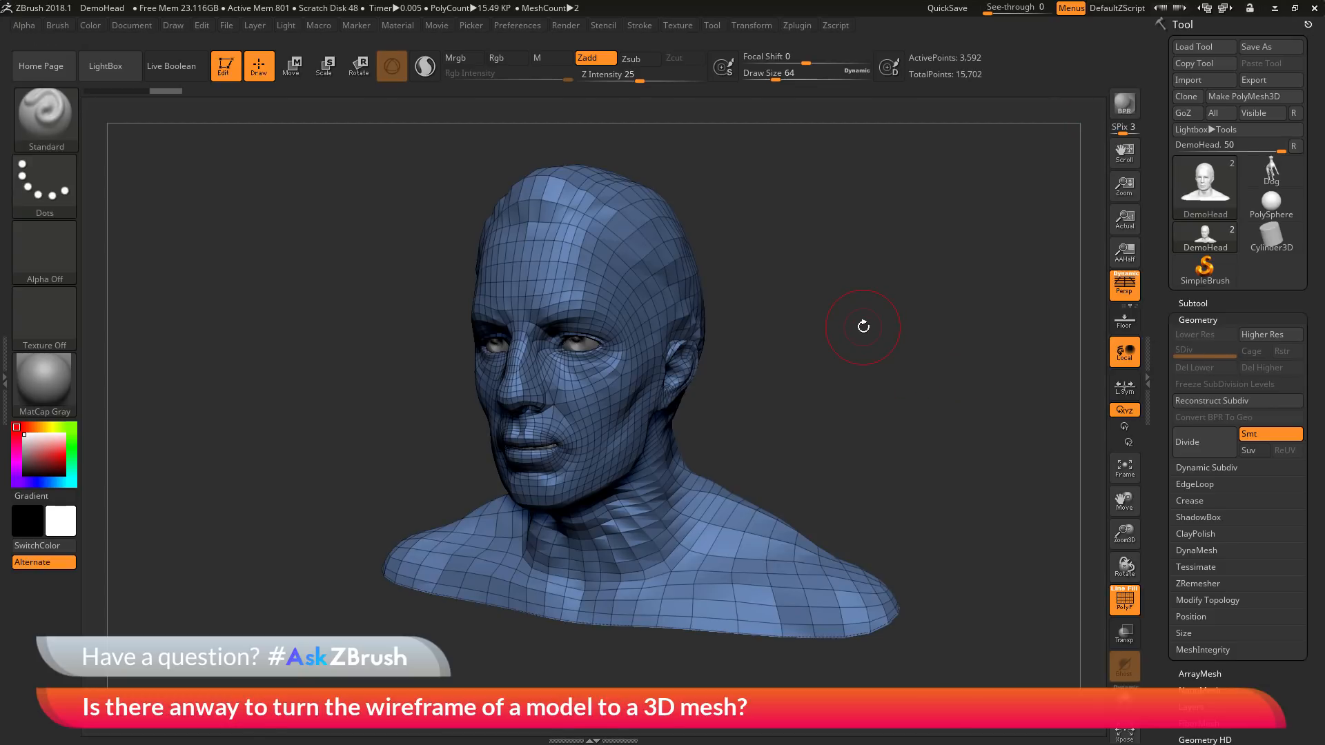
{"action": "mouse_move", "coordinate": [672, 281]}
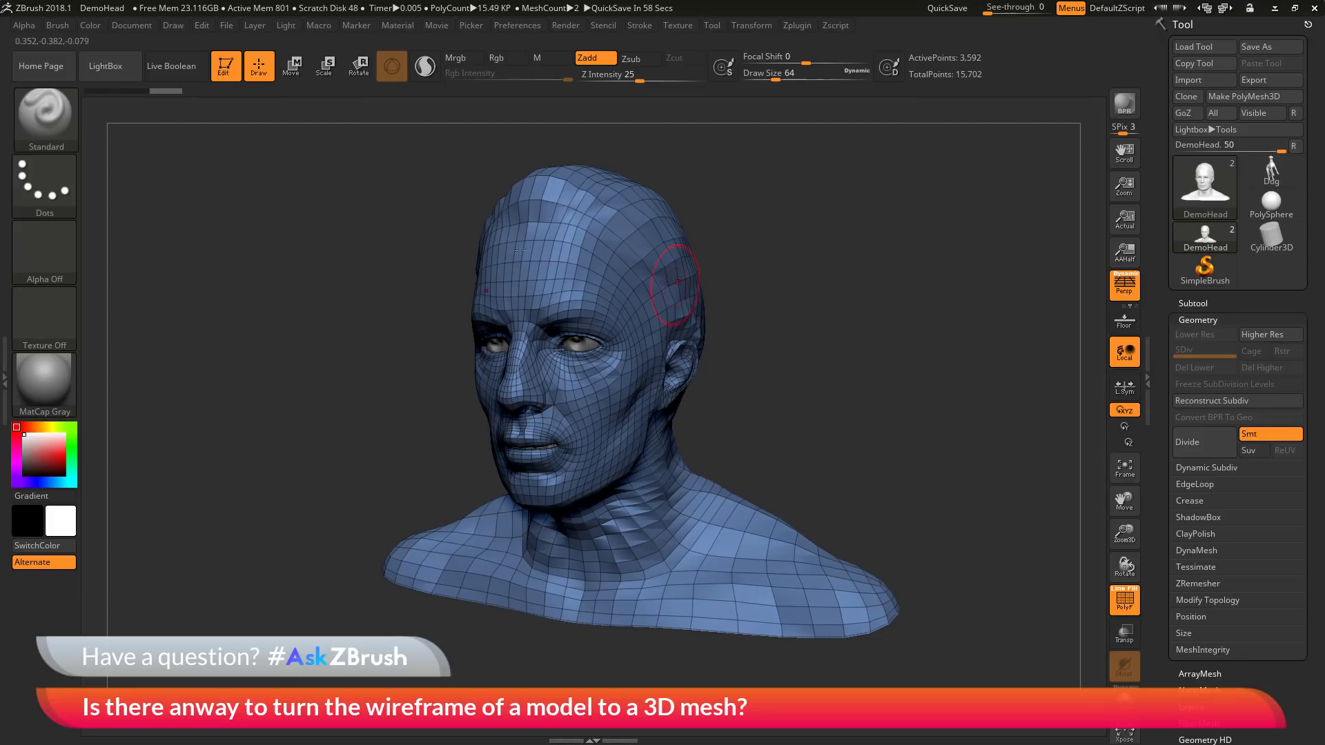
{"action": "left_click", "coordinate": [45, 118]}
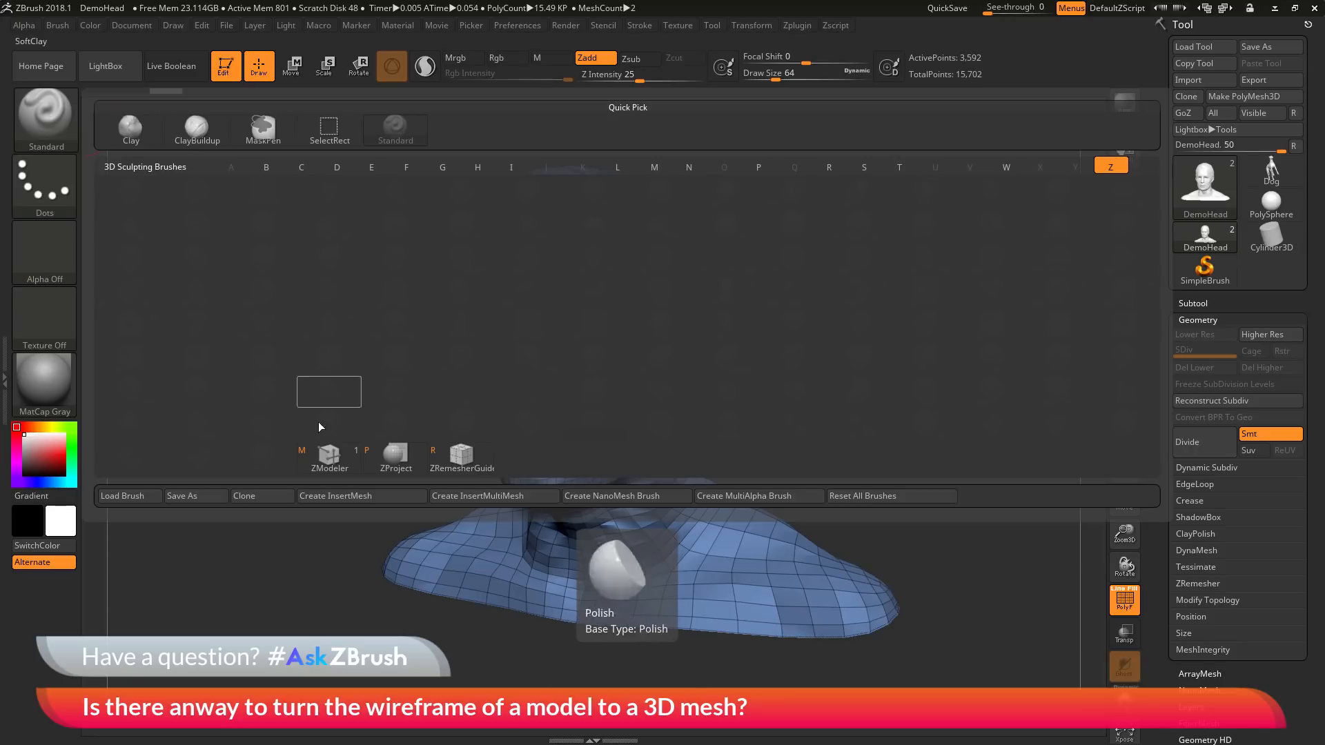
{"action": "mouse_move", "coordinate": [328, 454]}
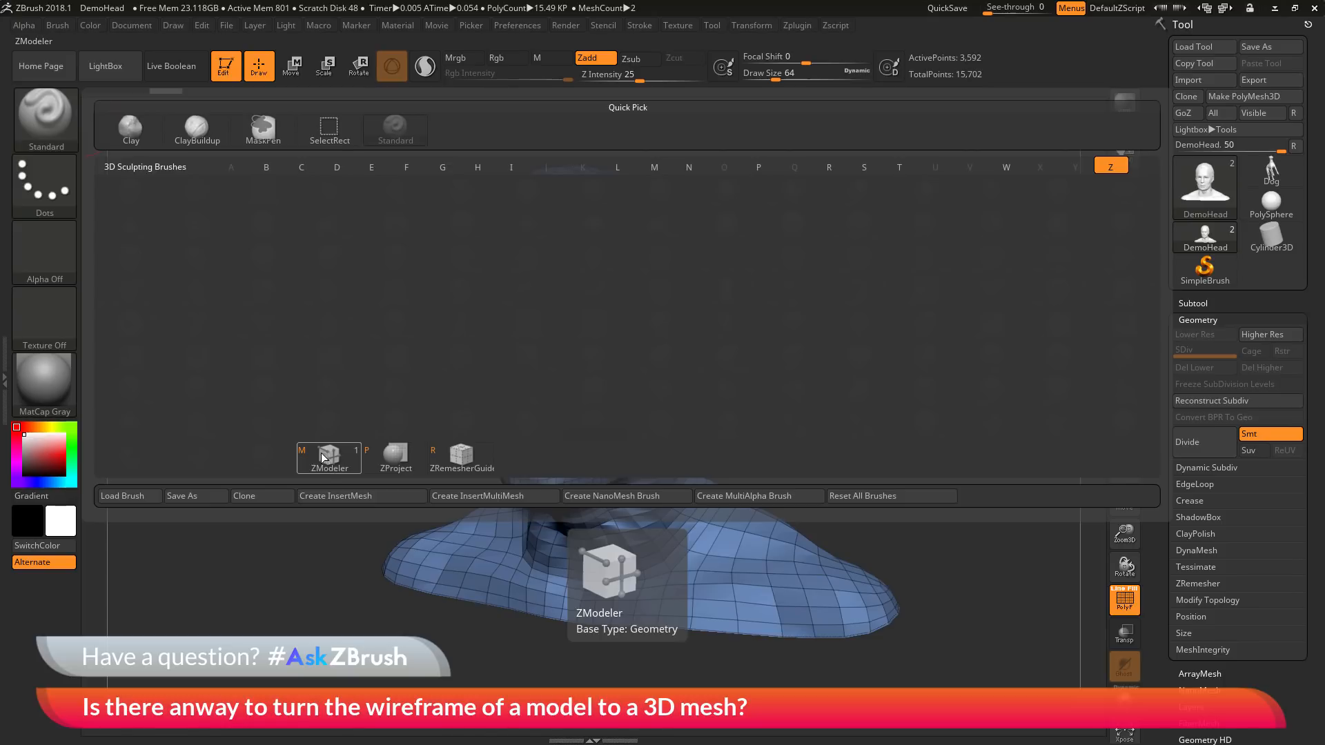
{"action": "mouse_move", "coordinate": [325, 464]}
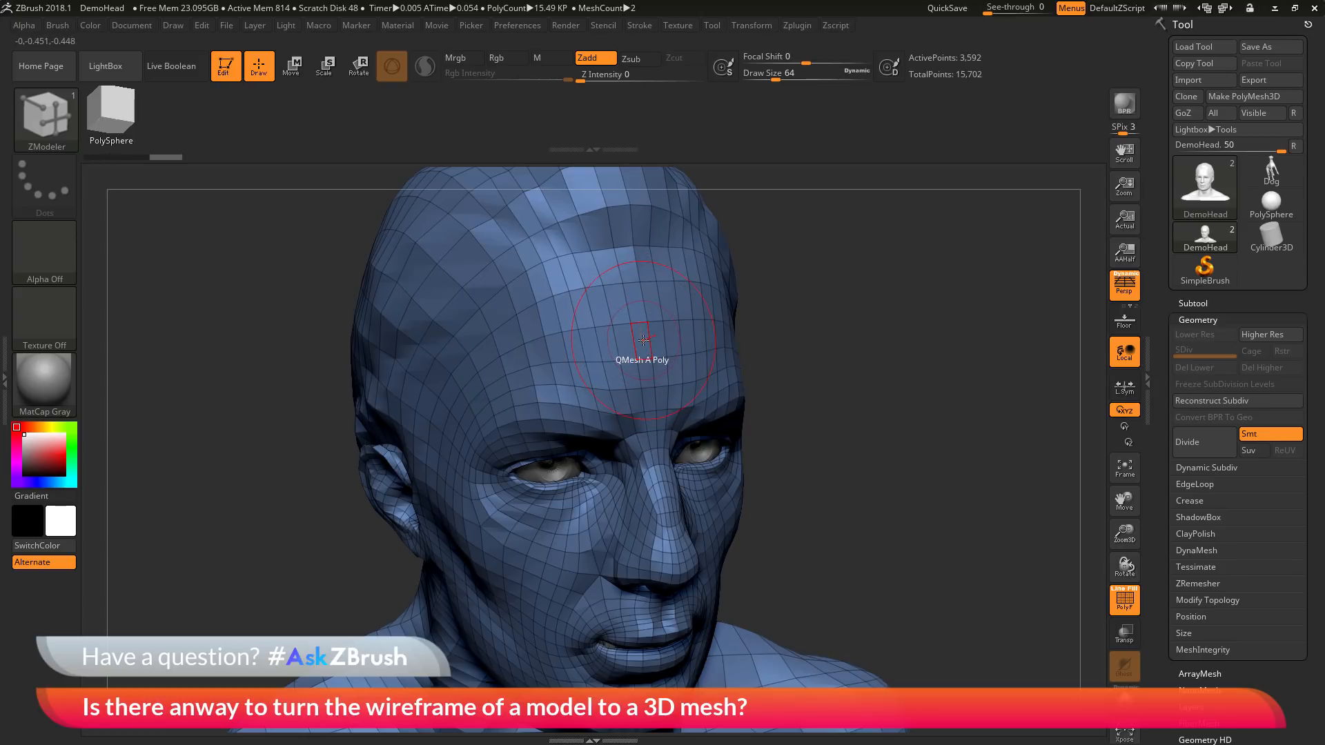
Switch the ZModeler polygon action from QMesh to Inset
{"action": "left_click", "coordinate": [642, 342]}
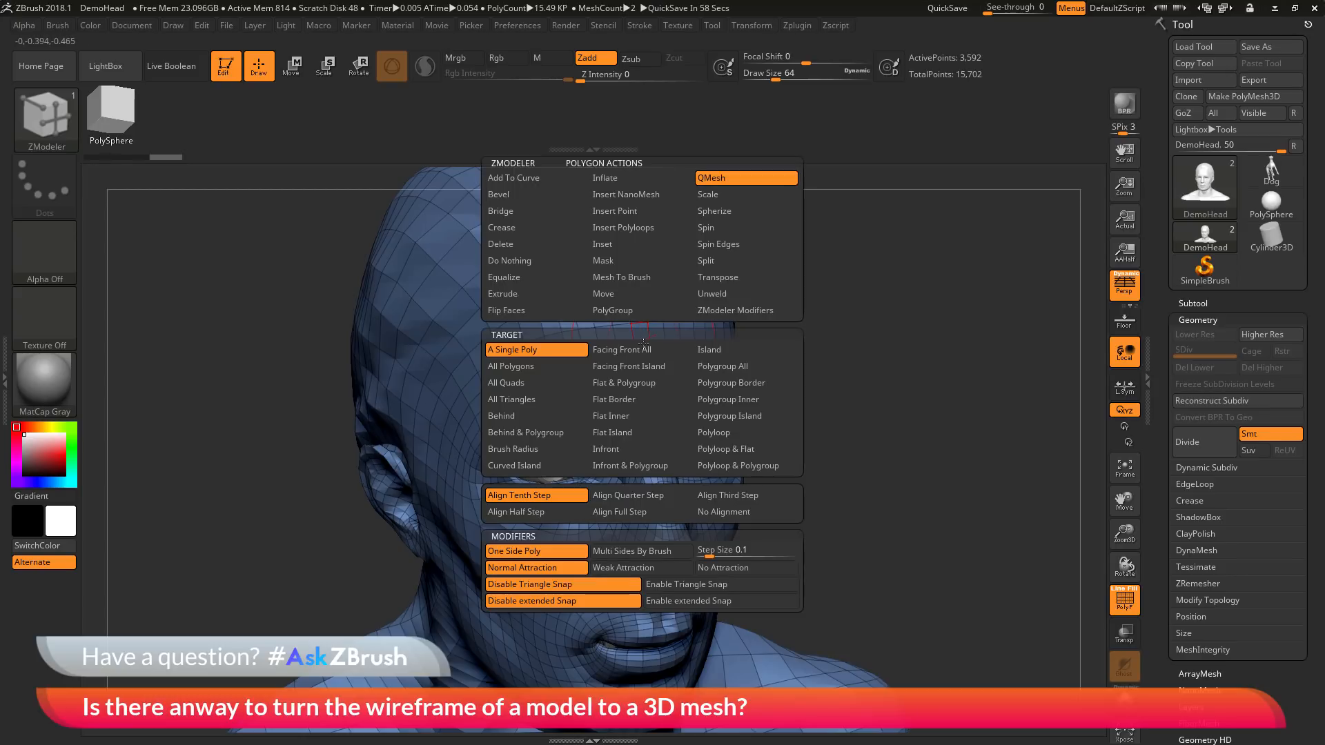
{"action": "mouse_move", "coordinate": [620, 277]}
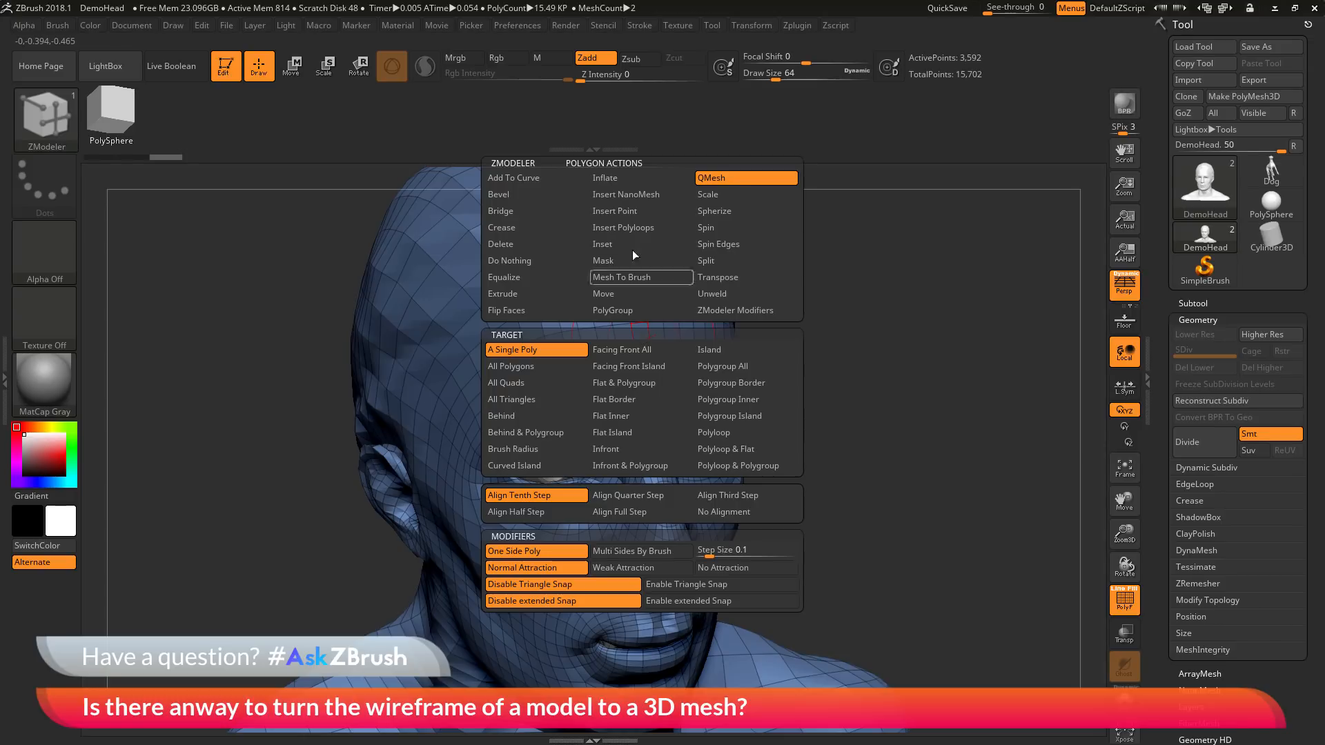
{"action": "mouse_move", "coordinate": [602, 243]}
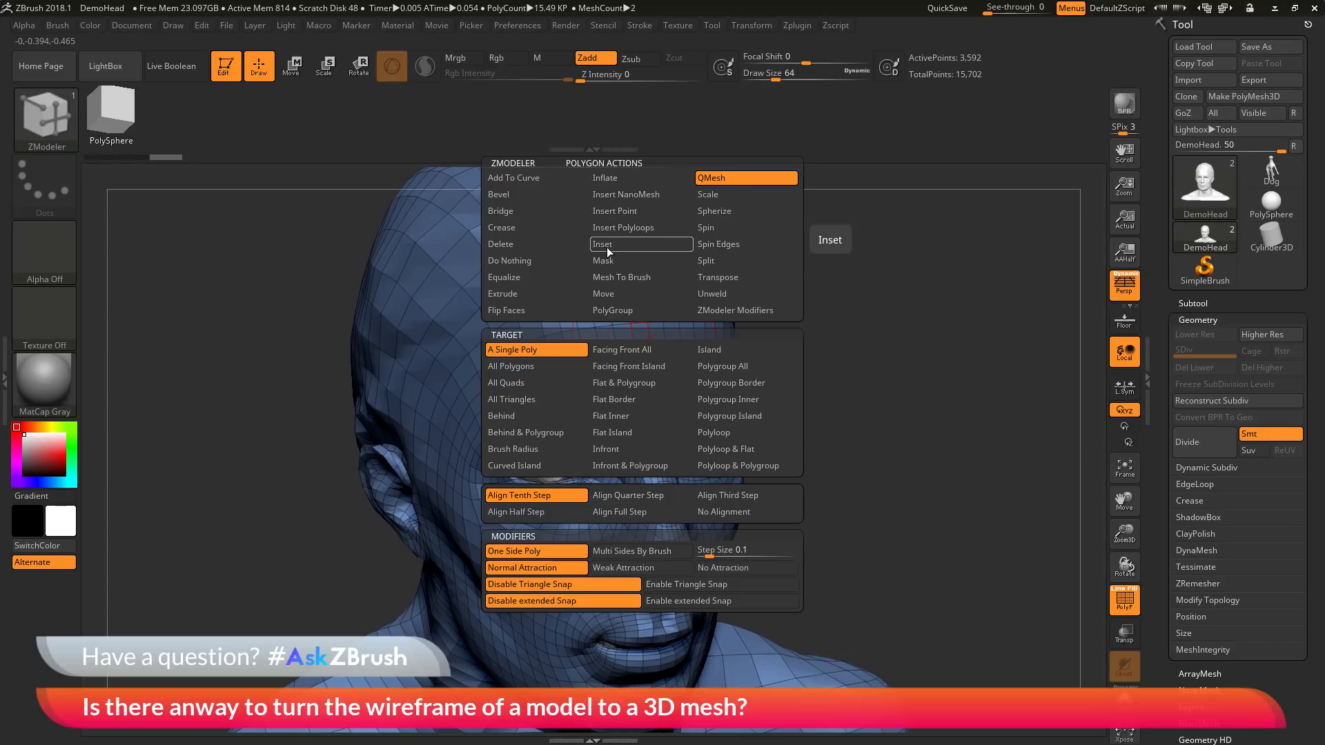
{"action": "left_click", "coordinate": [603, 245]}
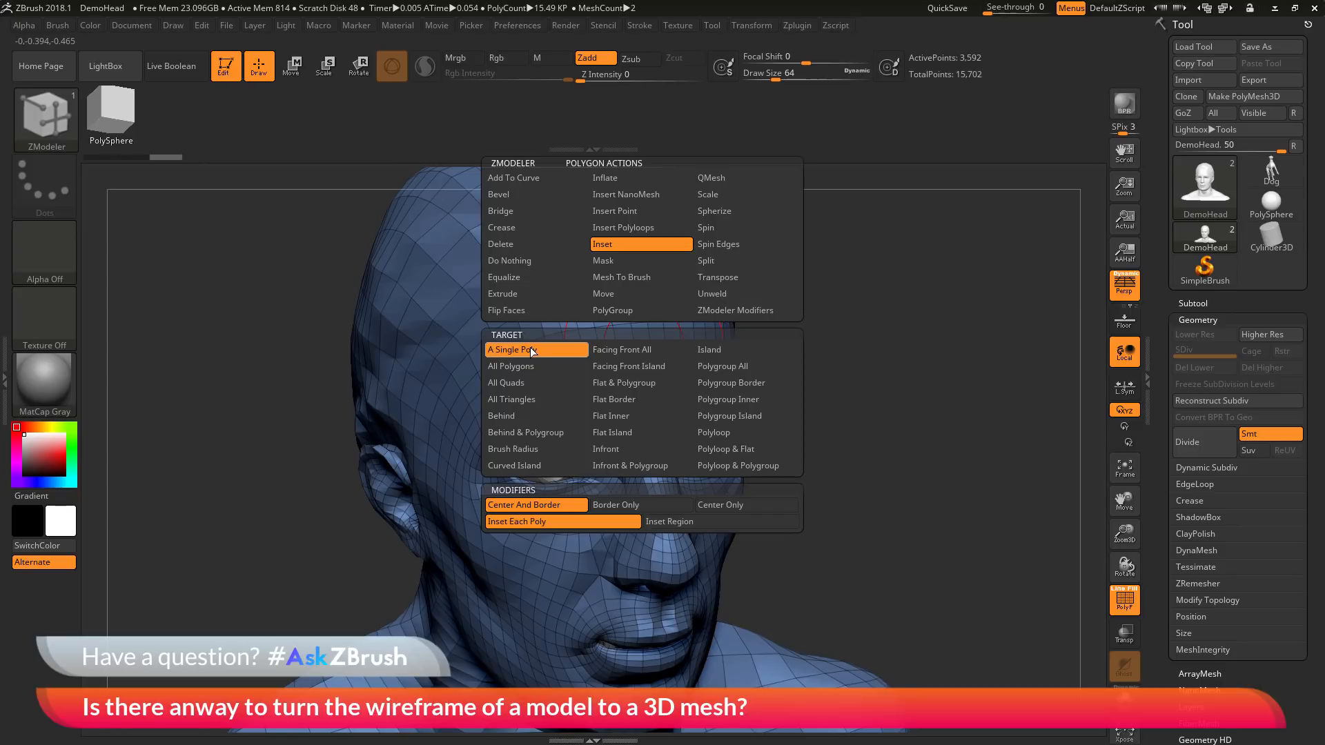
{"action": "mouse_move", "coordinate": [535, 399]}
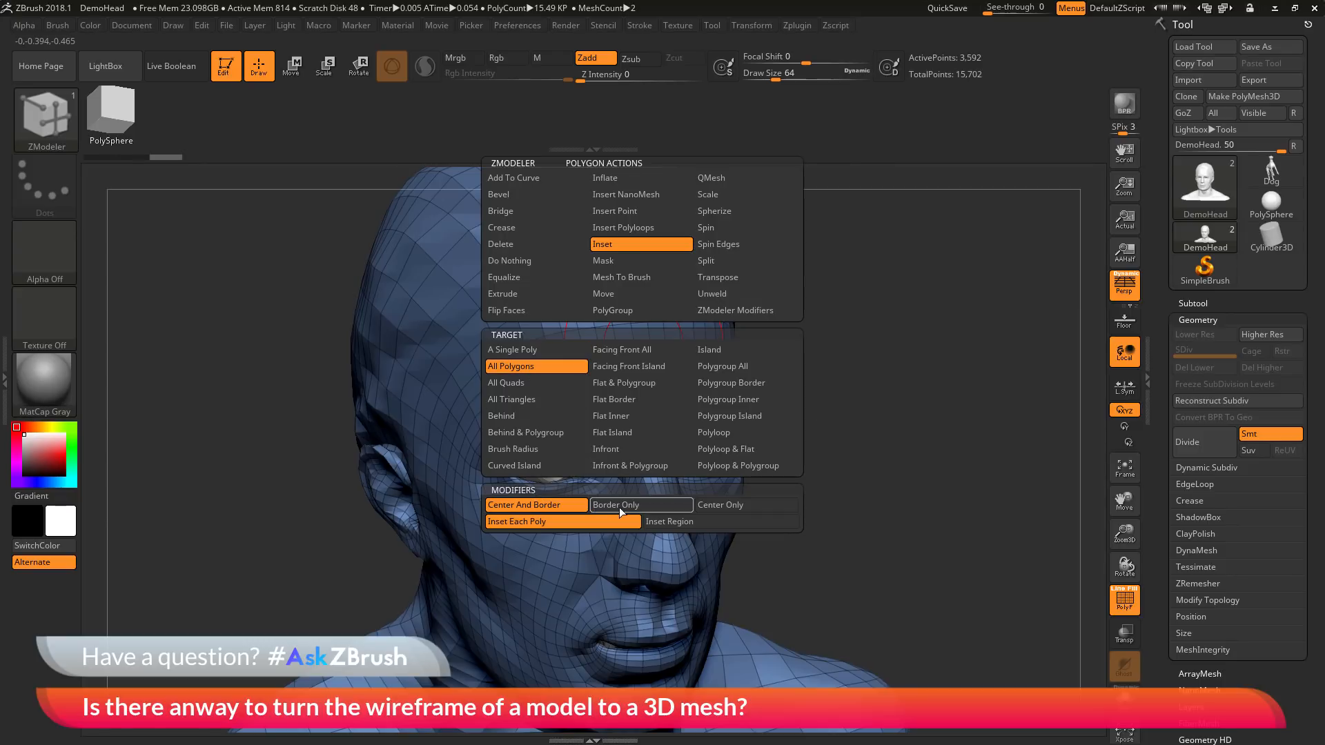
{"action": "mouse_move", "coordinate": [639, 505]}
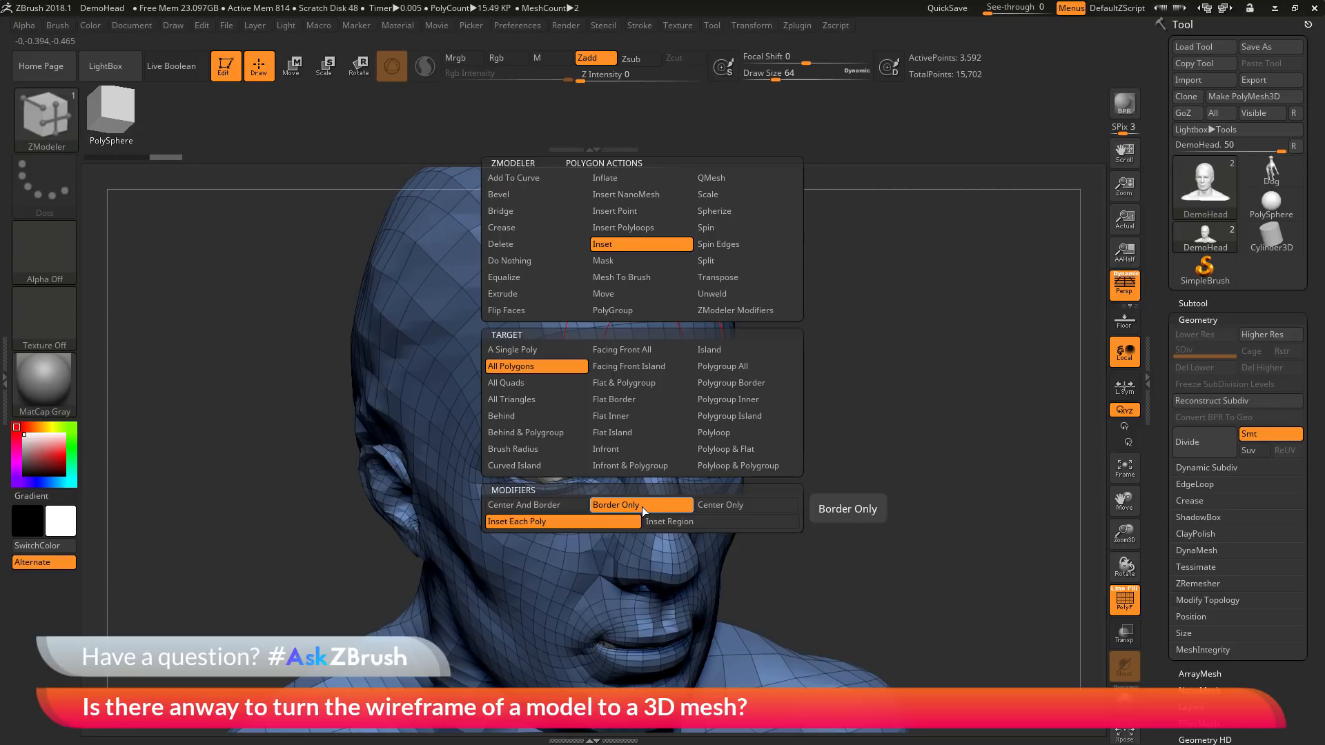
{"action": "mouse_move", "coordinate": [935, 498]}
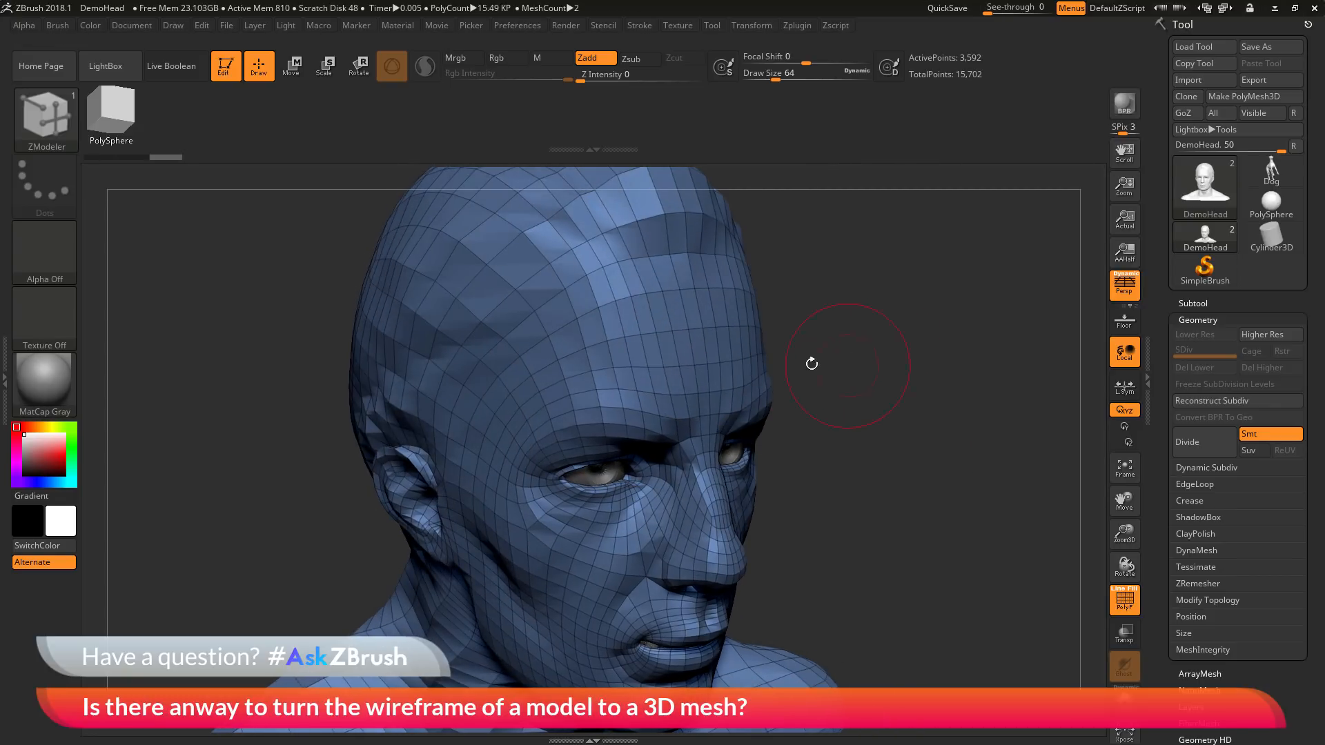
{"action": "mouse_move", "coordinate": [710, 346]}
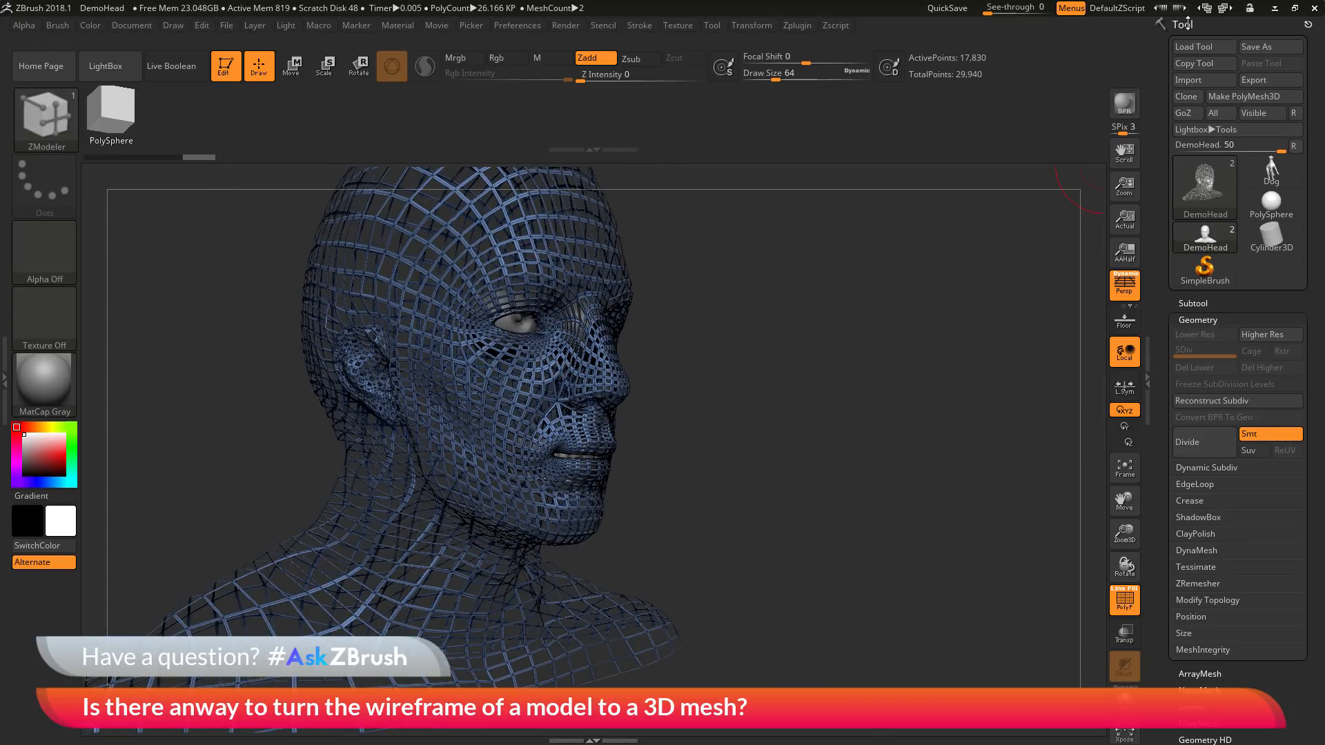
Expand Display Properties in the Tool palette for the lattice head
{"action": "scroll", "scroll_direction": "down", "scroll_amount": 3}
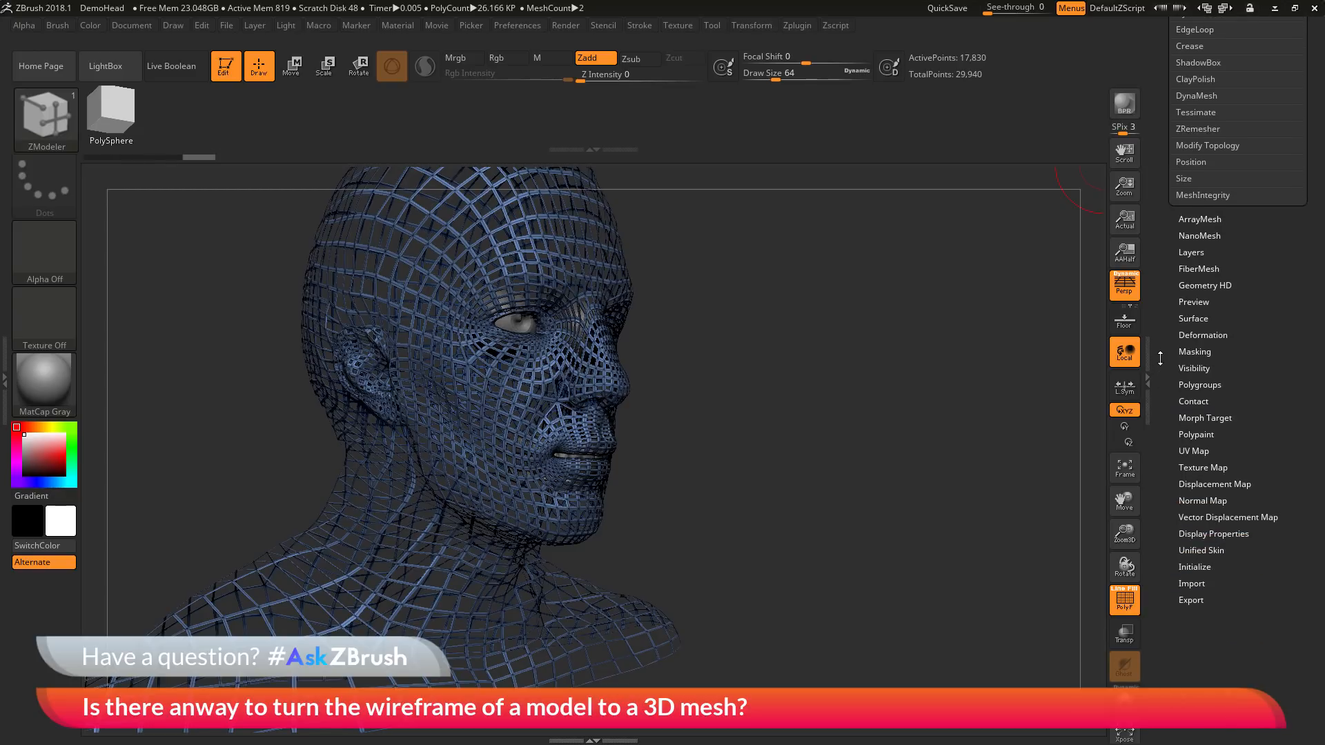
{"action": "left_click", "coordinate": [1215, 533]}
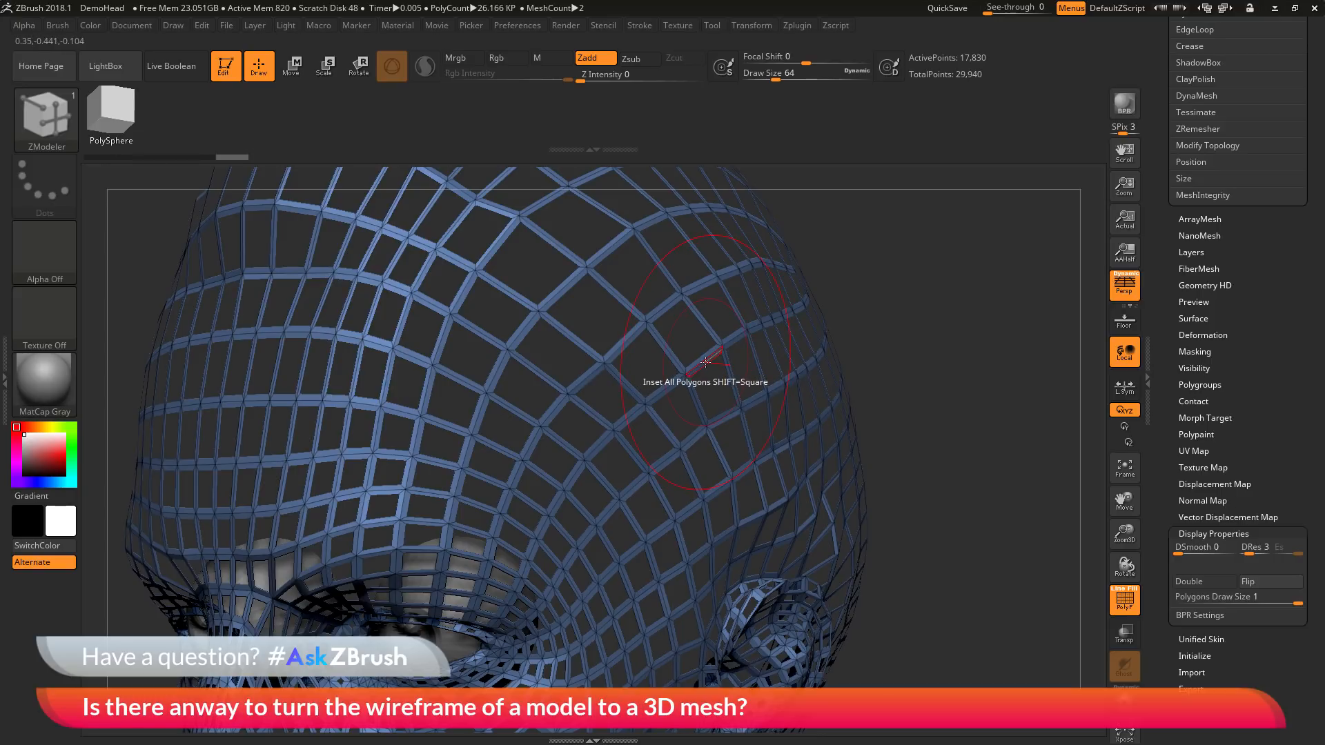
Set the ZModeler polygon action to QMesh with Target All Polygons
{"action": "left_click", "coordinate": [705, 363]}
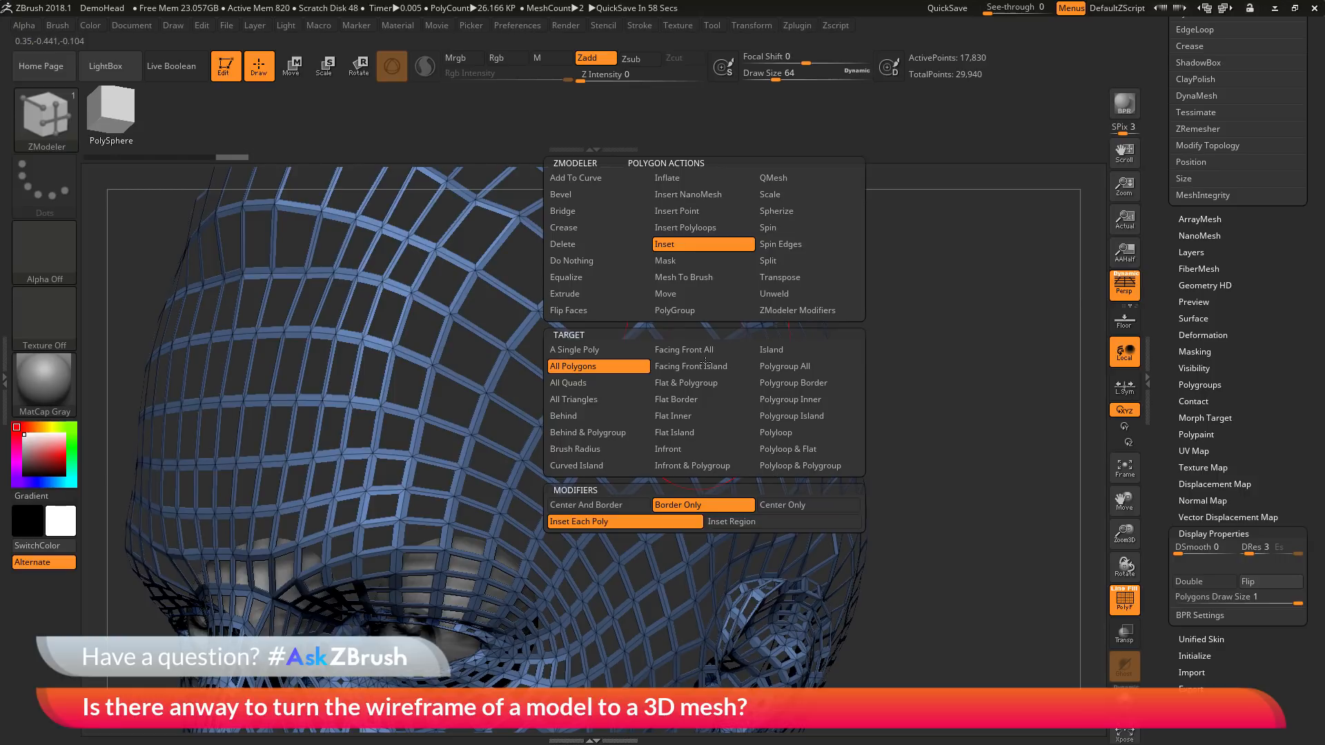
{"action": "left_click", "coordinate": [771, 177]}
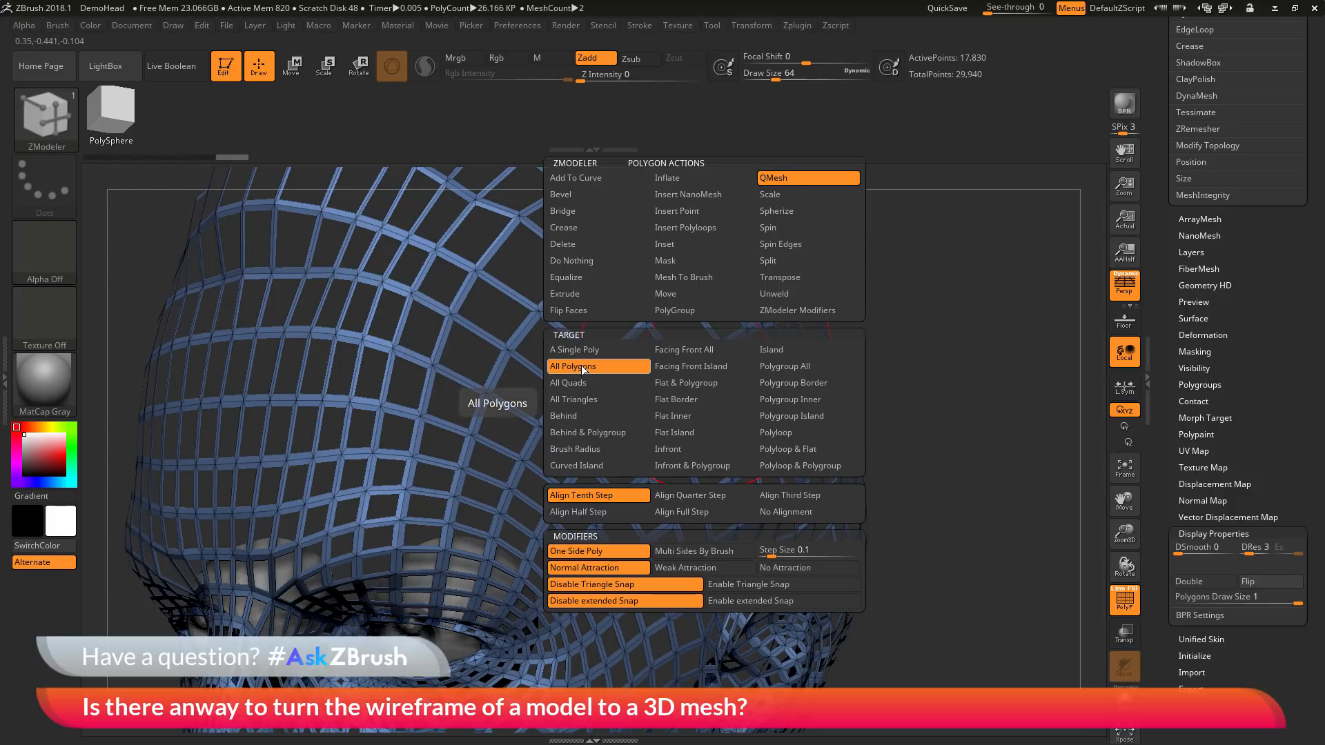
{"action": "mouse_move", "coordinate": [615, 369]}
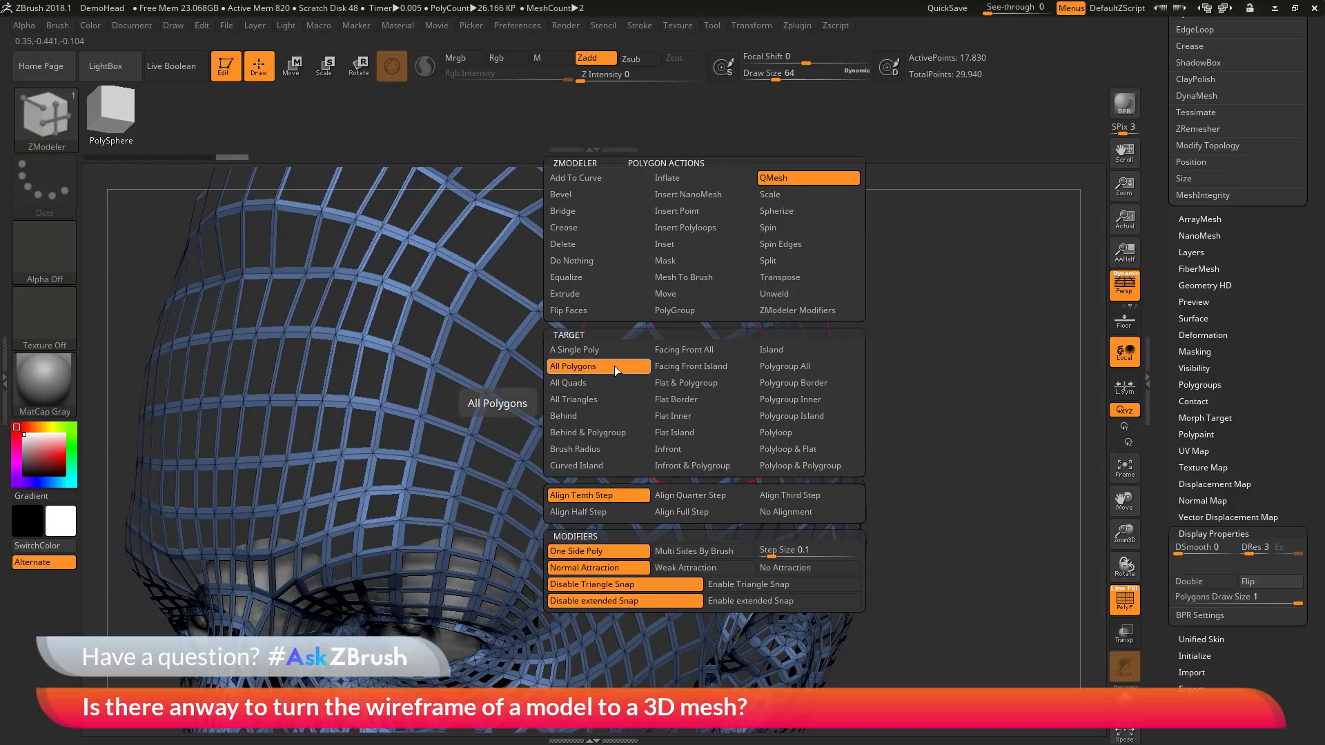
{"action": "left_click", "coordinate": [573, 365]}
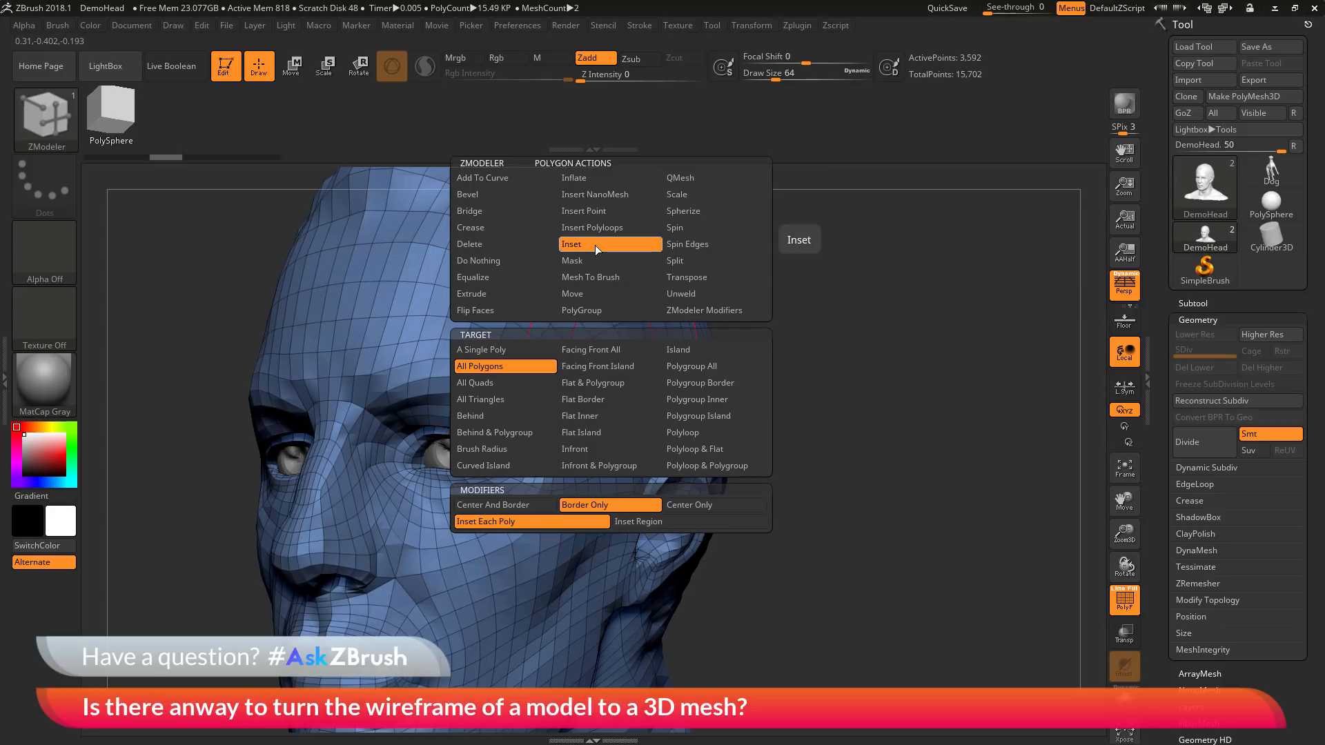
{"action": "mouse_move", "coordinate": [505, 366]}
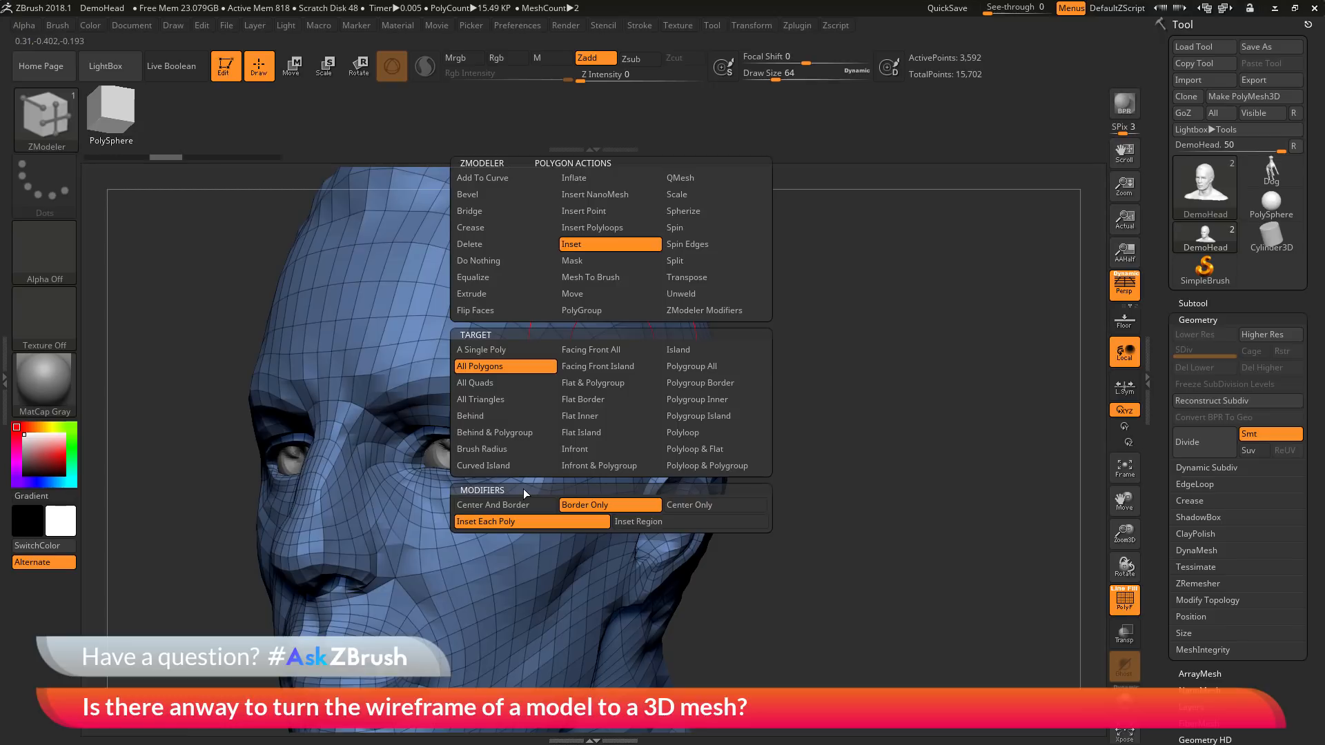
{"action": "mouse_move", "coordinate": [610, 504]}
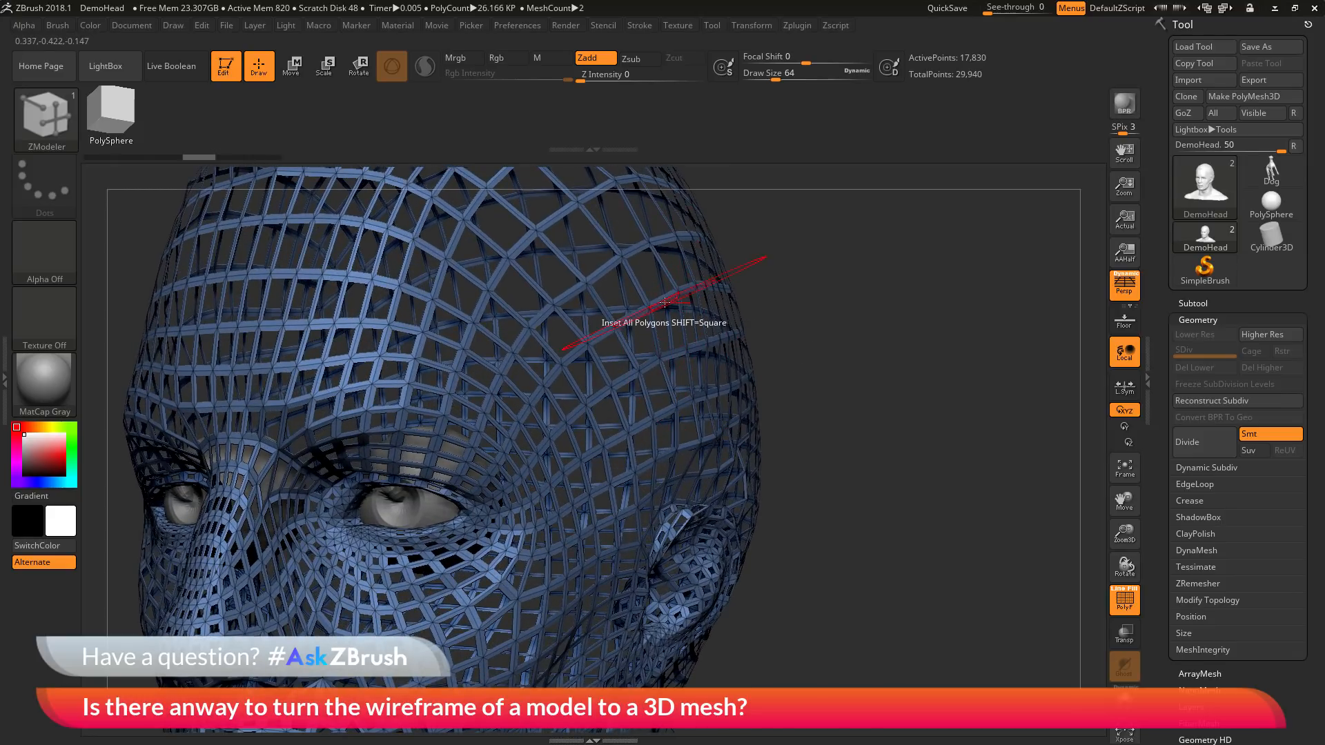
Pick QMesh from the ZModeler polygon action menu to thicken the lattice
{"action": "left_click", "coordinate": [665, 303]}
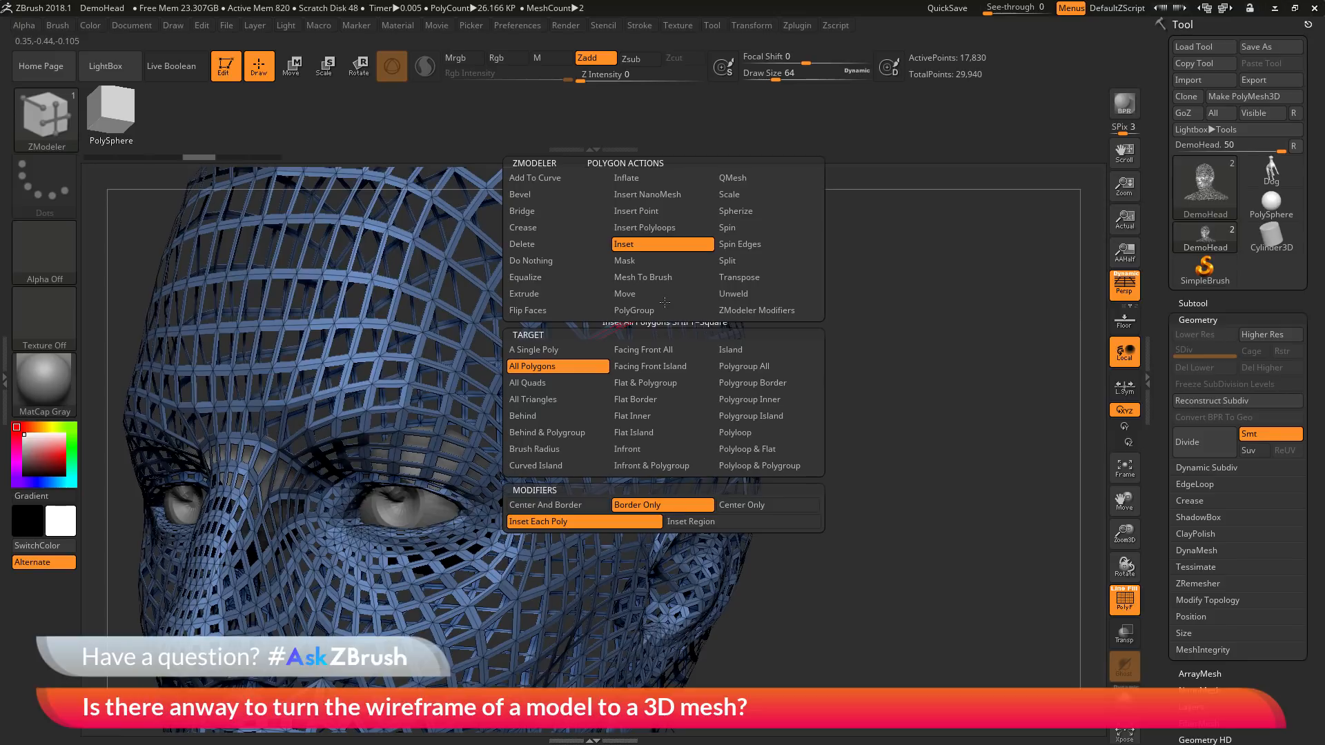
{"action": "left_click", "coordinate": [731, 177]}
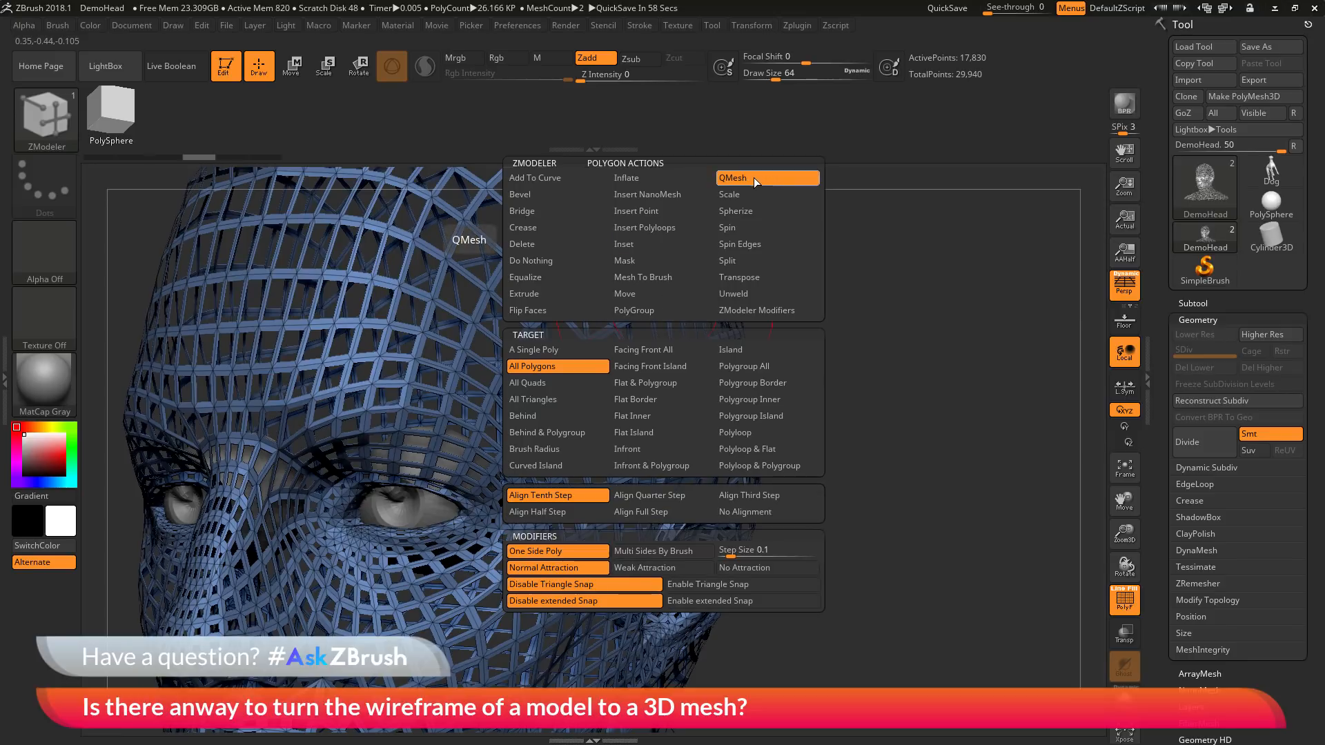
{"action": "mouse_move", "coordinate": [557, 366]}
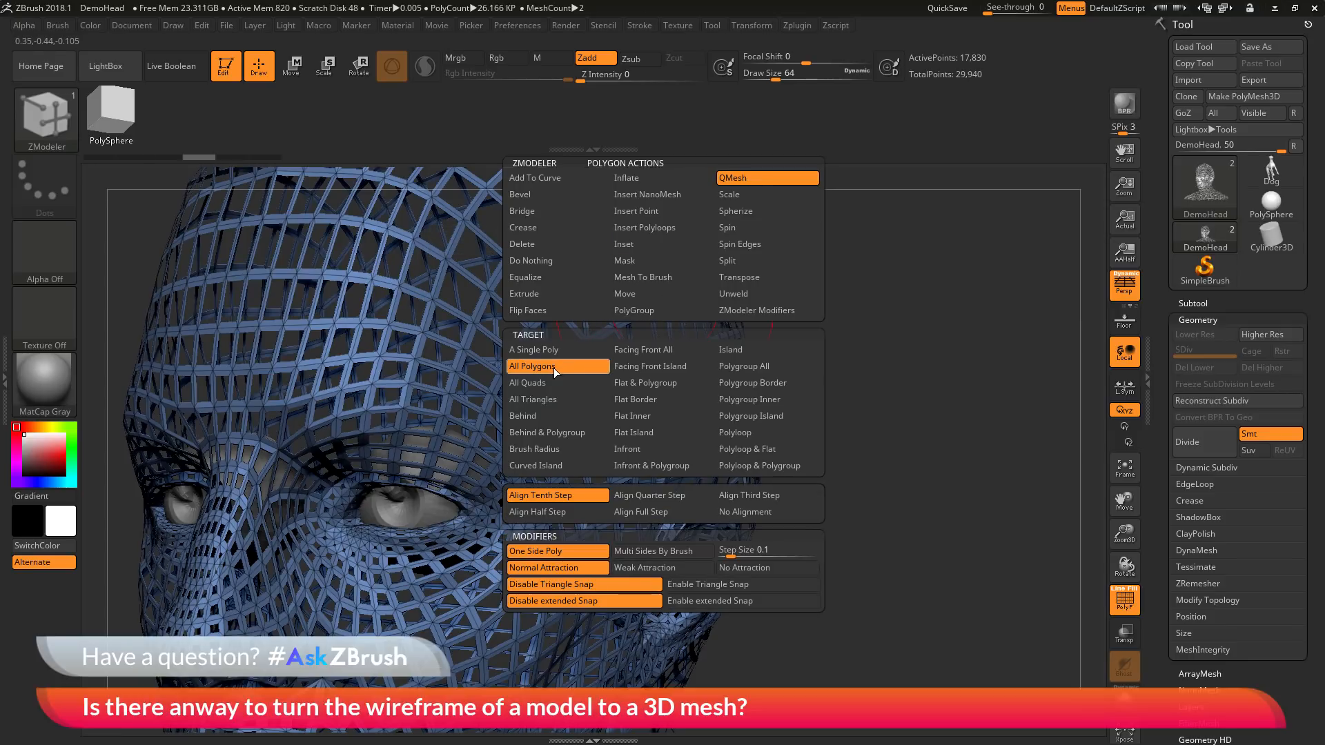